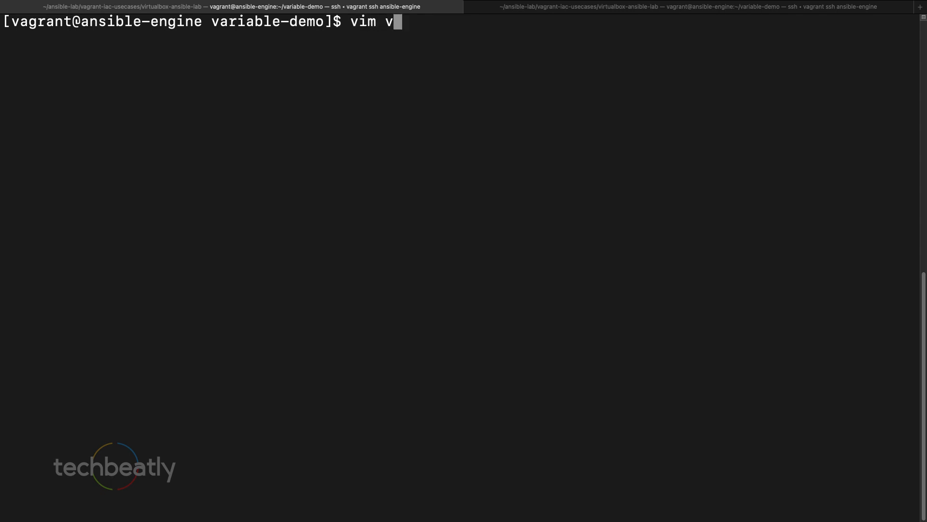
- Start Vim on a new vars2.yaml file from the shell prompt
text(ars)
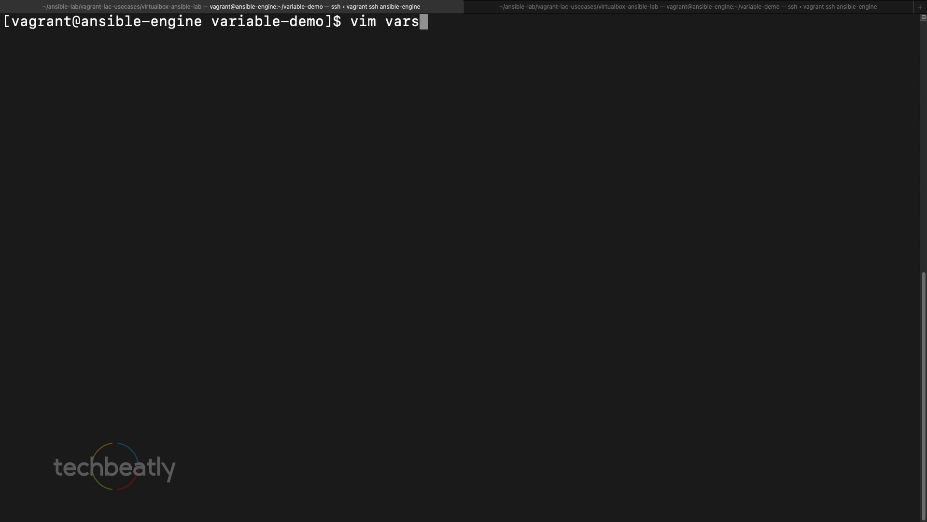
text(2.yaml)
text(user)
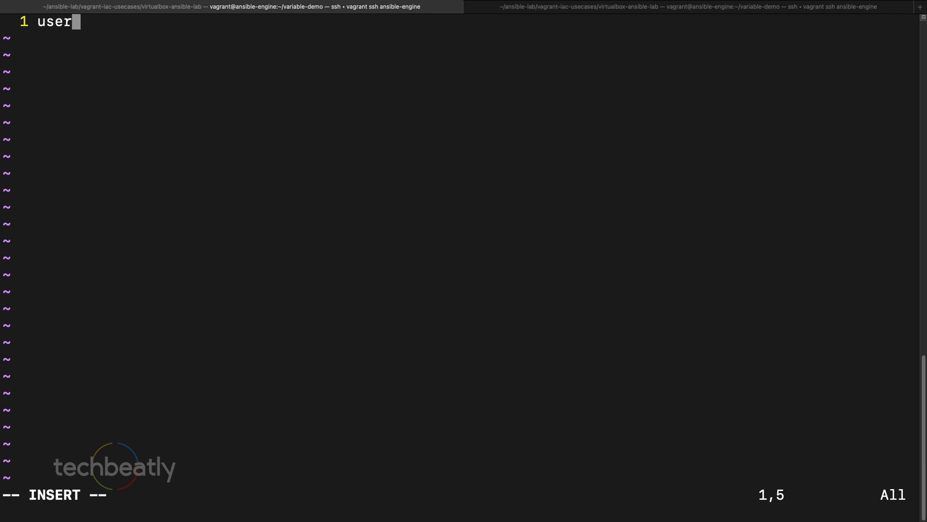
- Define user1_firstname: John and user1_lastname: Smit
text(_firstnam)
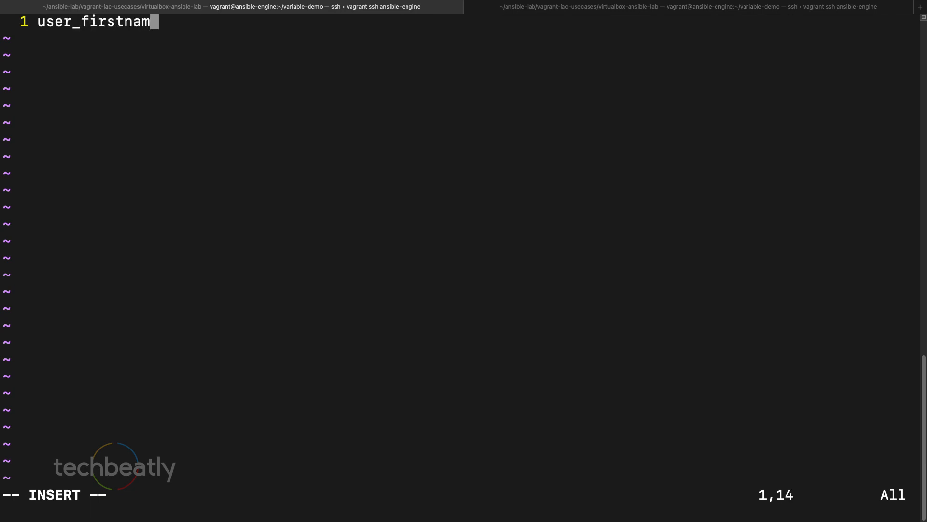
text(e: Joh)
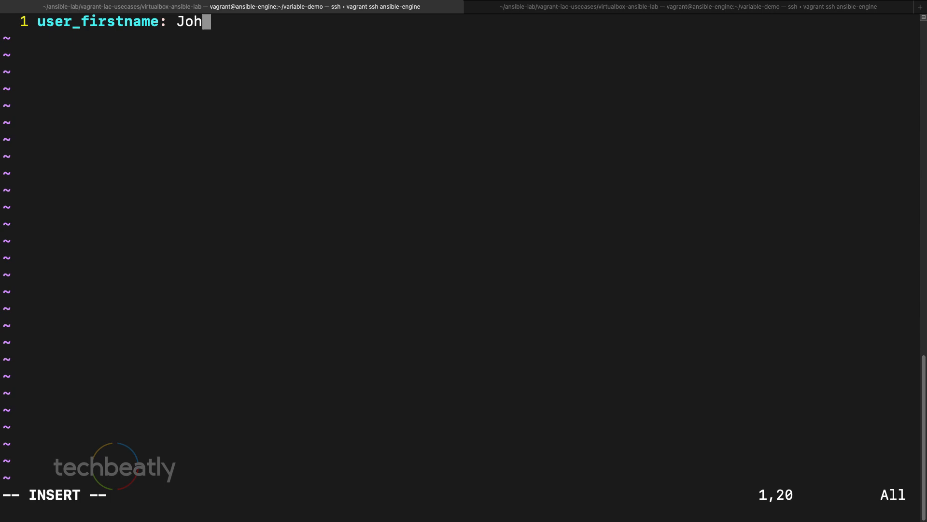
text(n)
text(user)
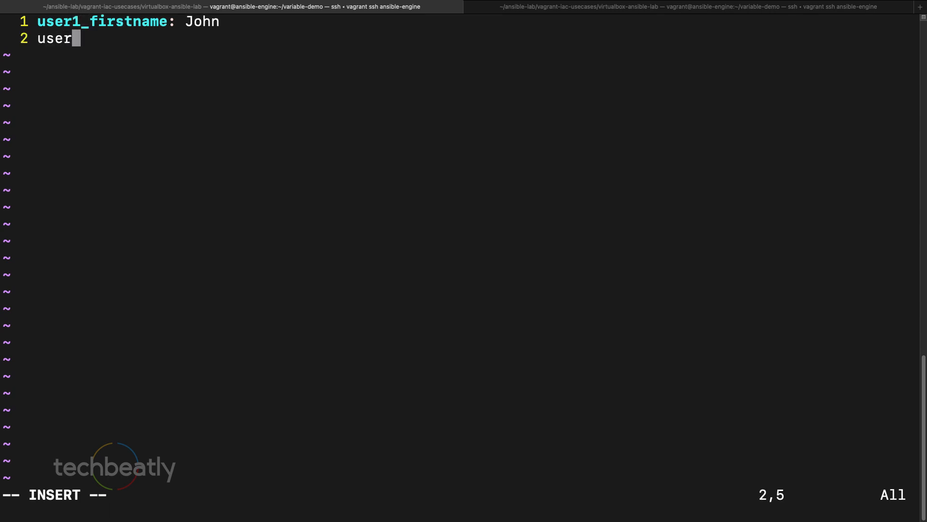
text(1_)
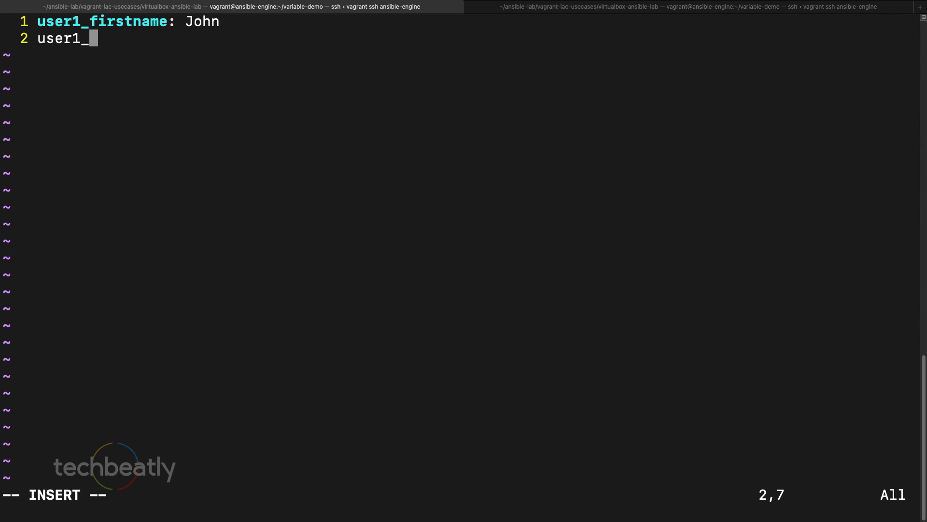
text(lastname:)
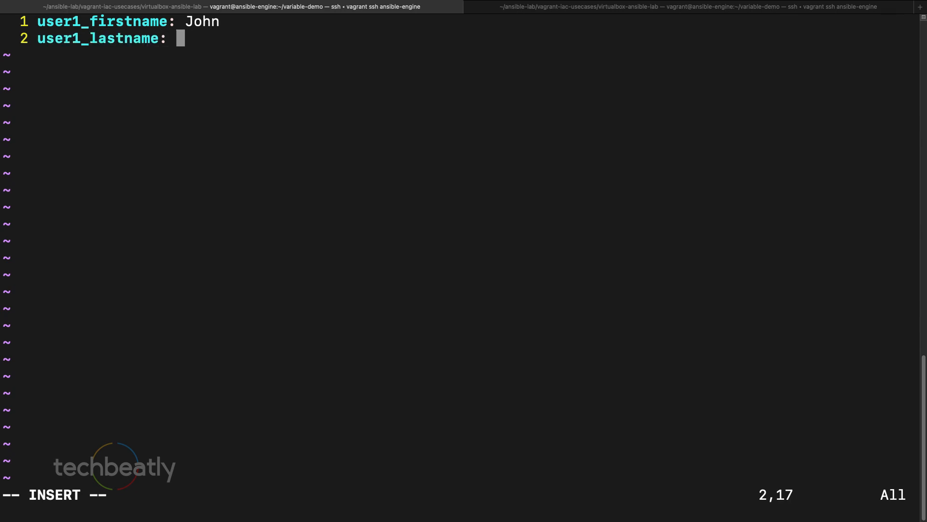
text(Smit)
text(use)
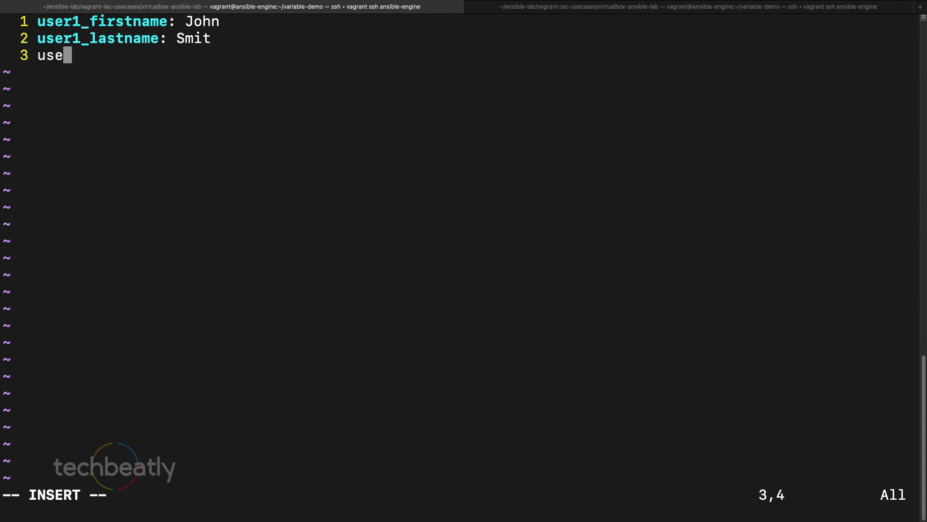
- Define user1_designation: Admin and user1_location: London, starting the next user line
text(r1_)
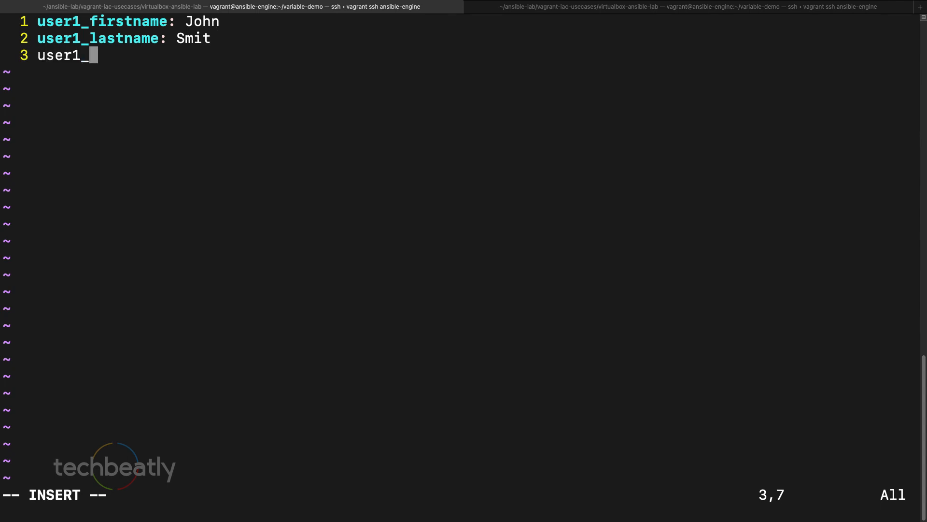
text(de)
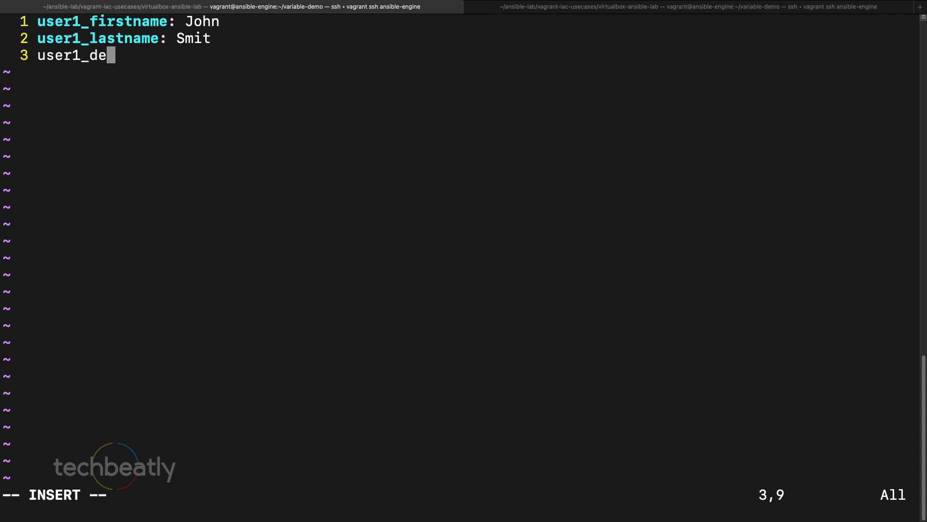
text(signation)
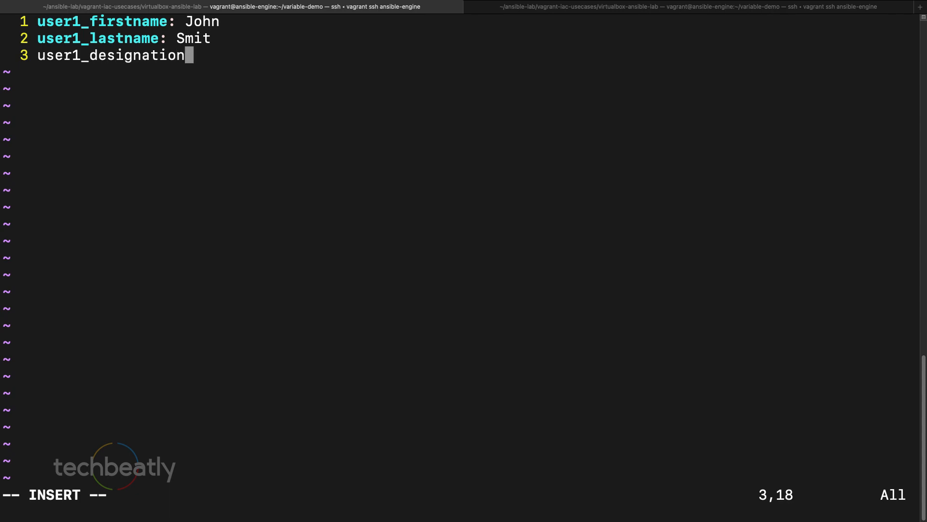
text(:)
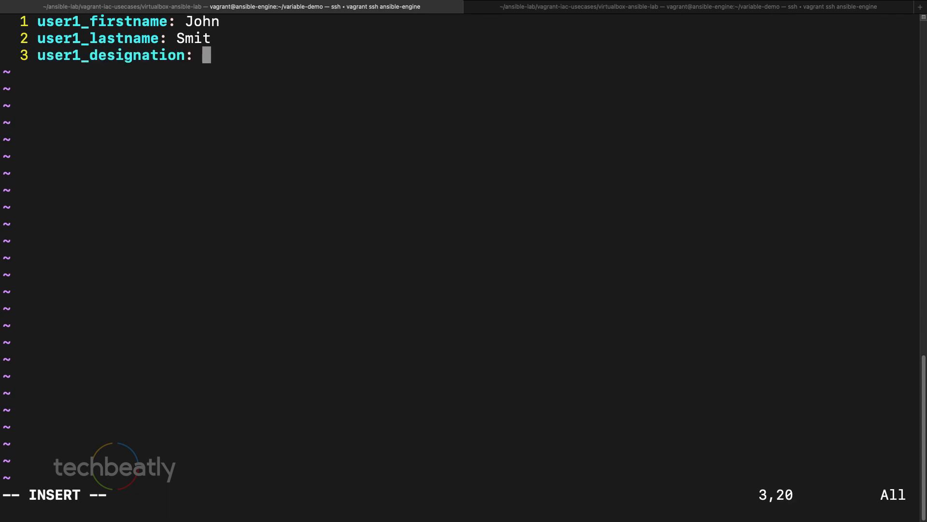
text(Admin)
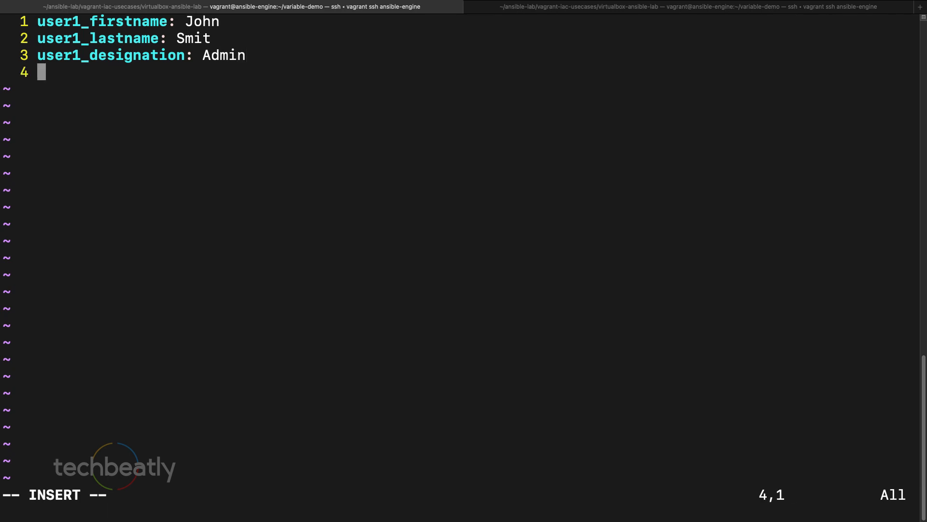
text(user1_)
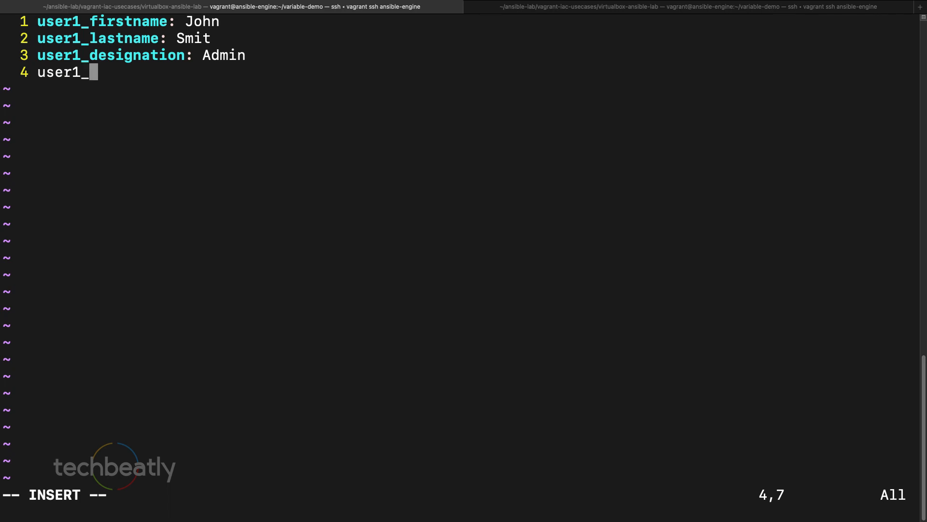
text(location:)
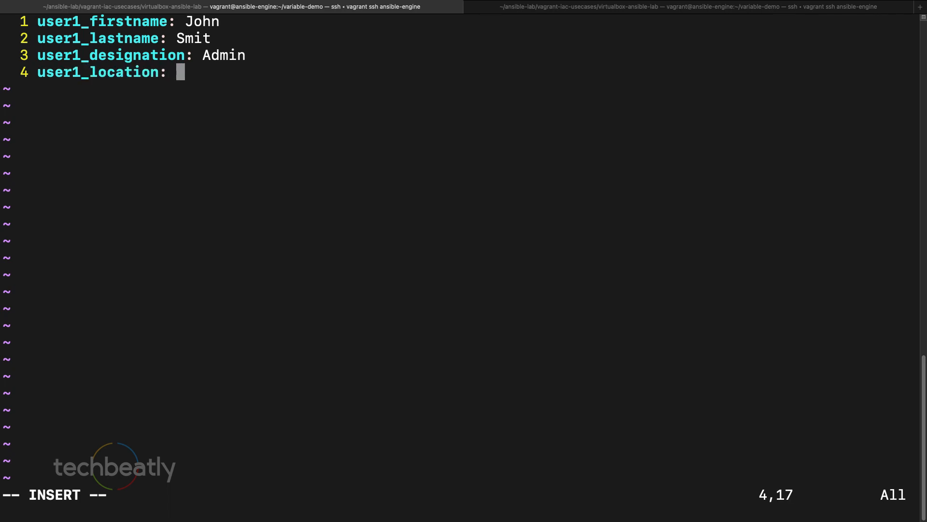
text(London)
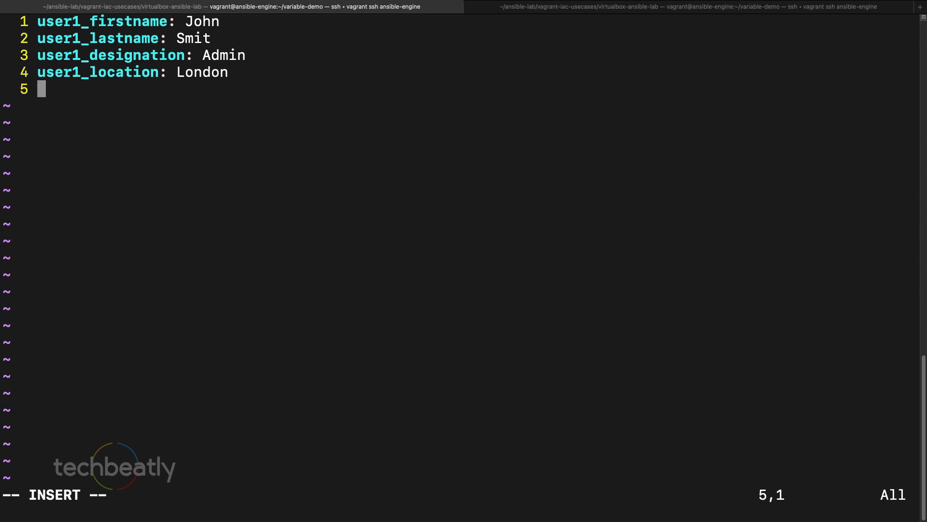
text(user)
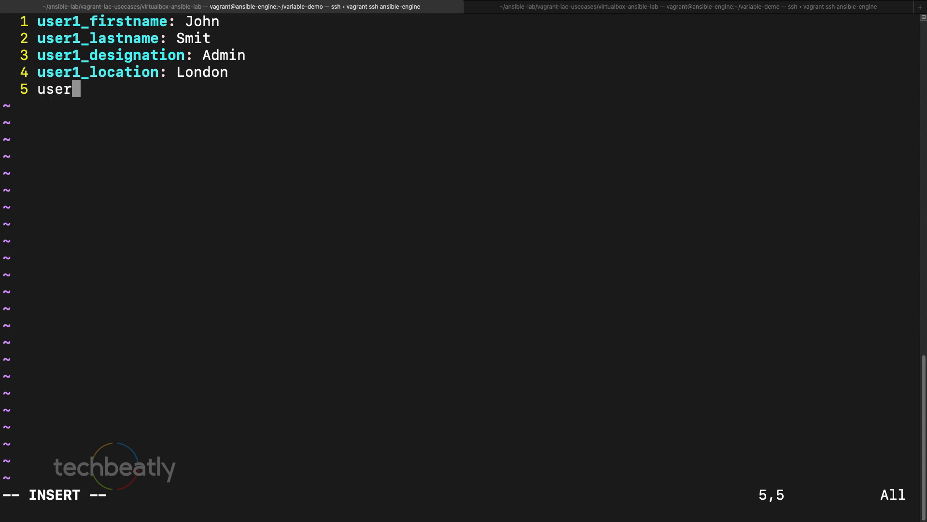
- Define user2_firstname: Linda and user2_lastname: Marry
text(2_)
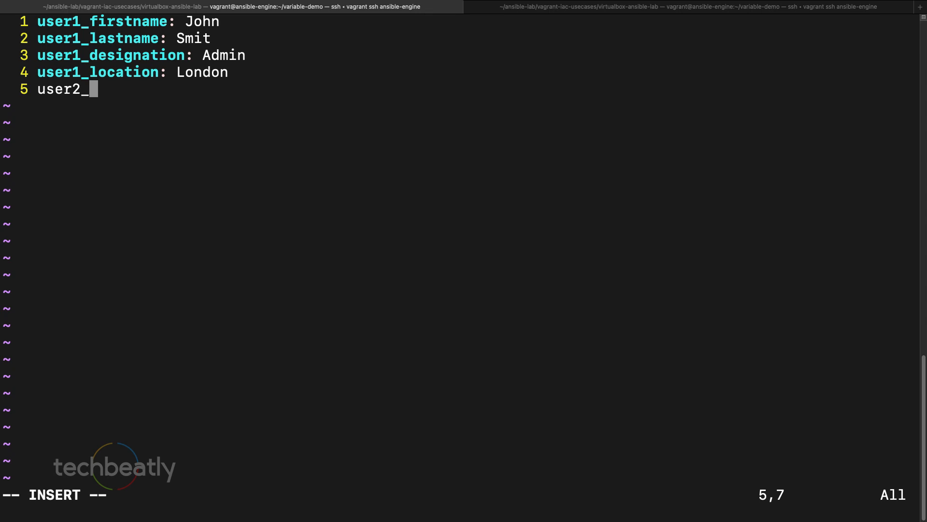
text(firstname:)
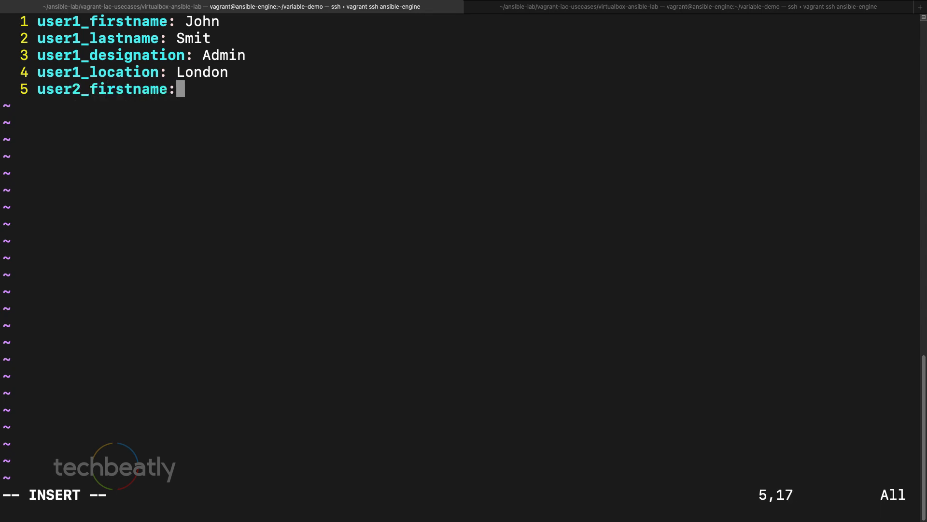
text(Linda)
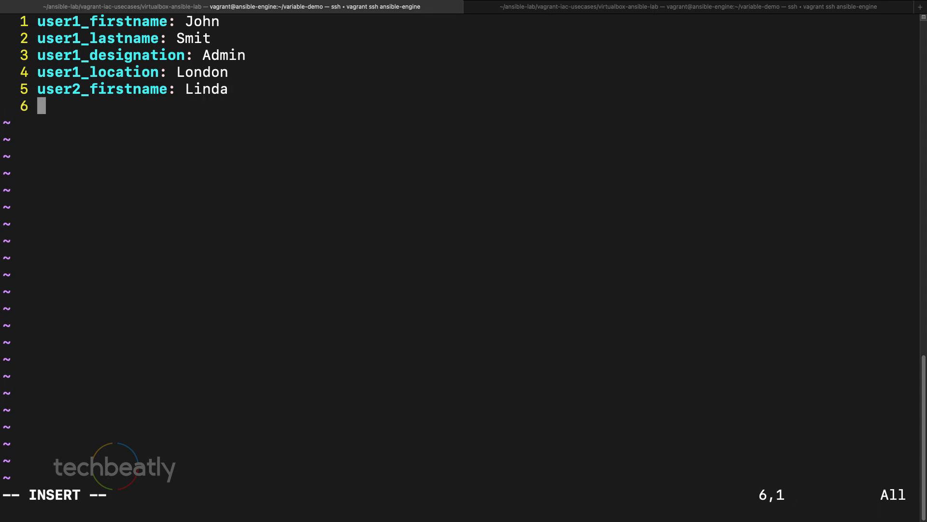
text(user2_)
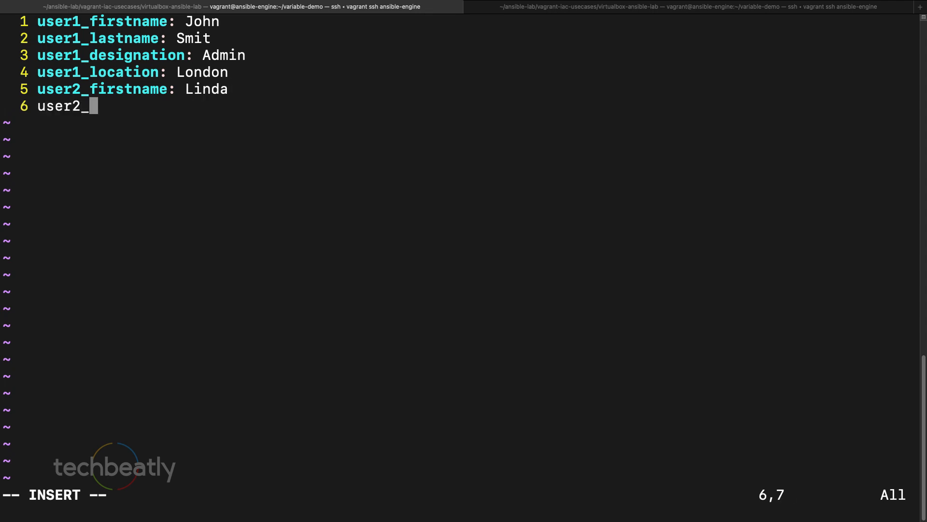
text(lastname:)
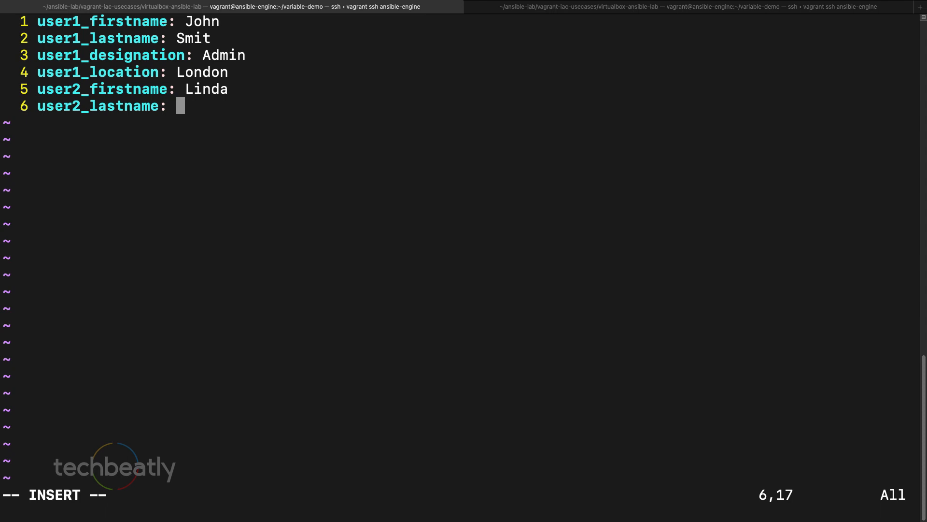
text(Marry)
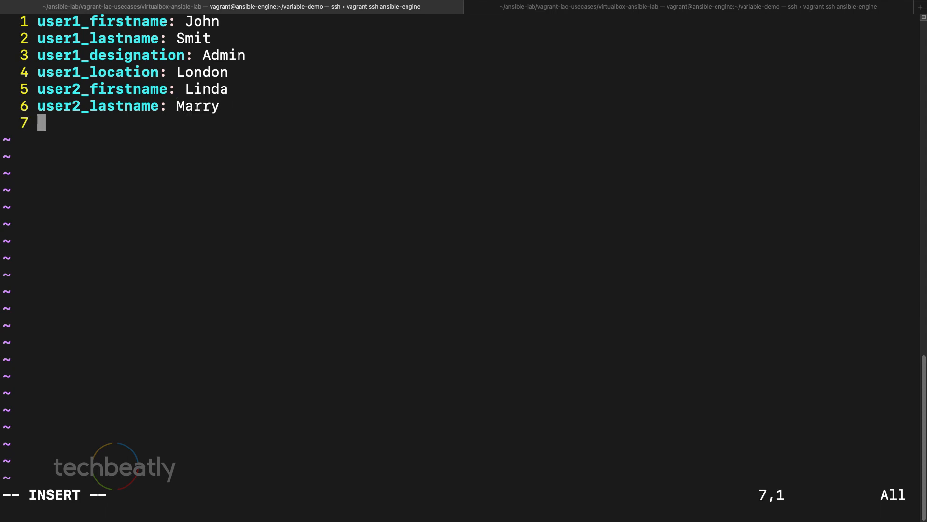
- Define user2_designation: Operator and user2_location: NewYork, fixing a stray typo
text(user2_)
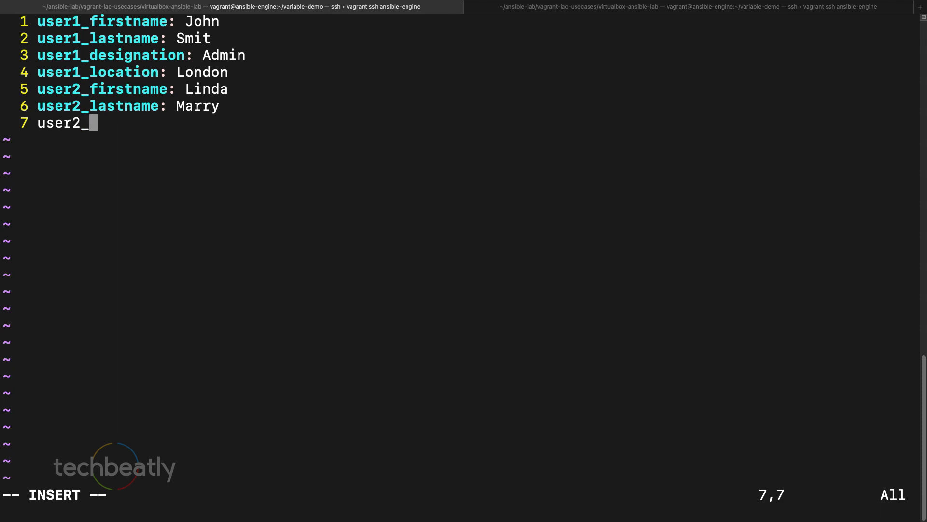
text(designati)
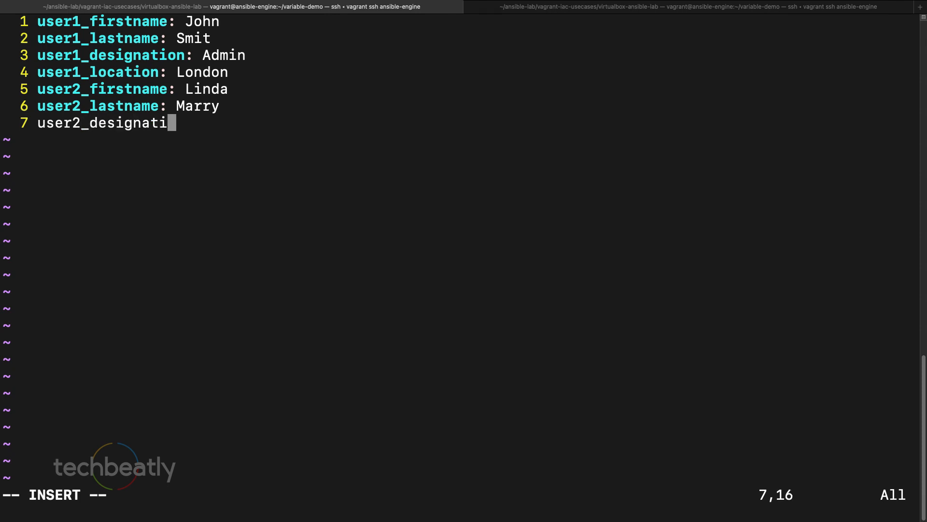
text(on:)
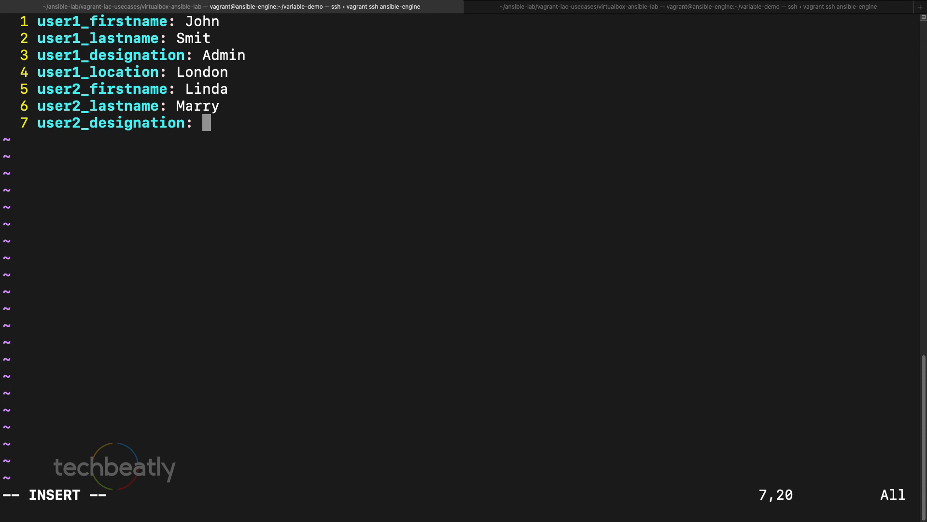
text(Operator)
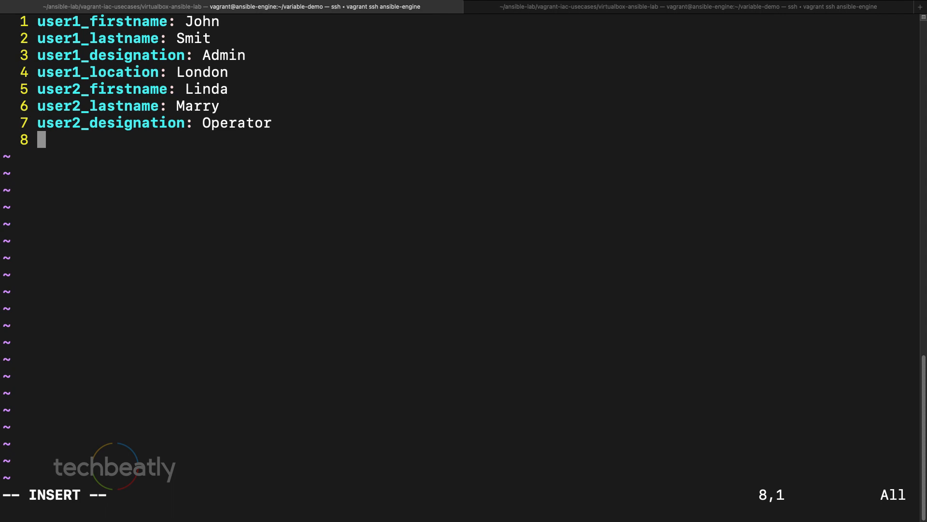
text(us)
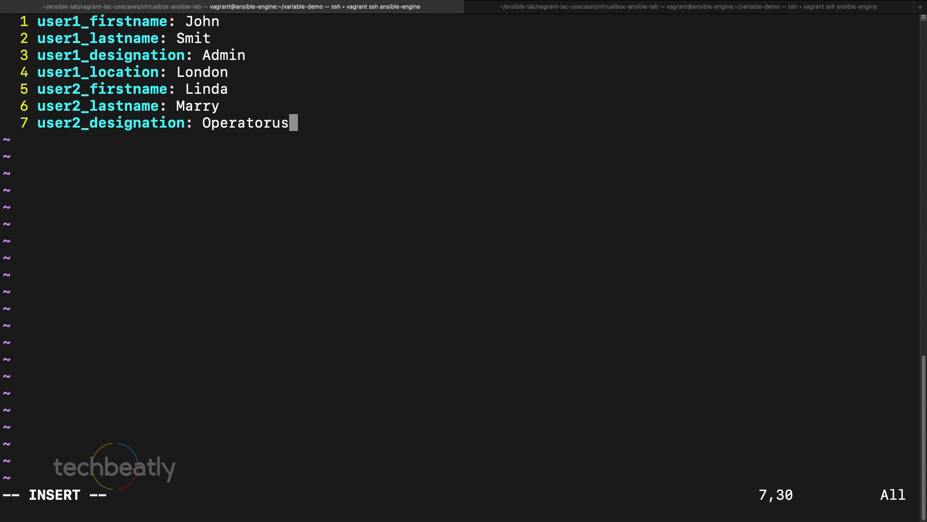
key(BackSpace)
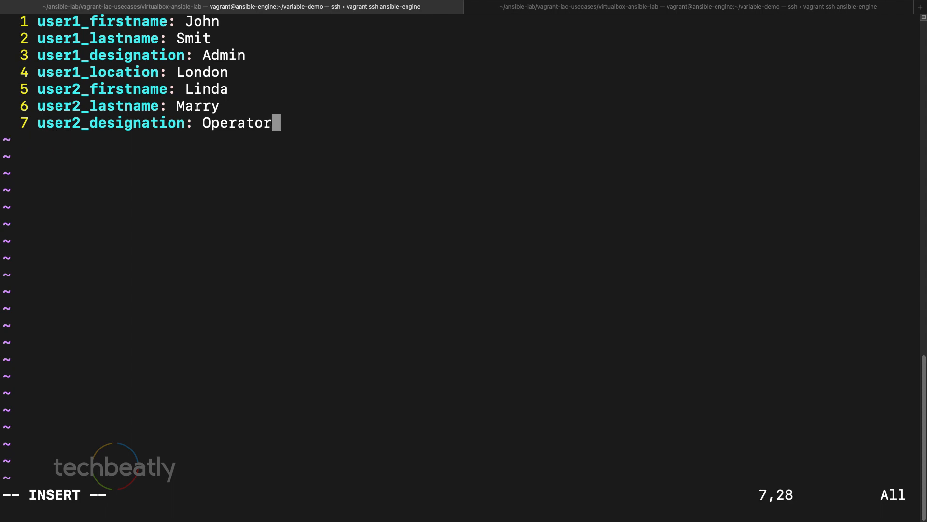
text(user2)
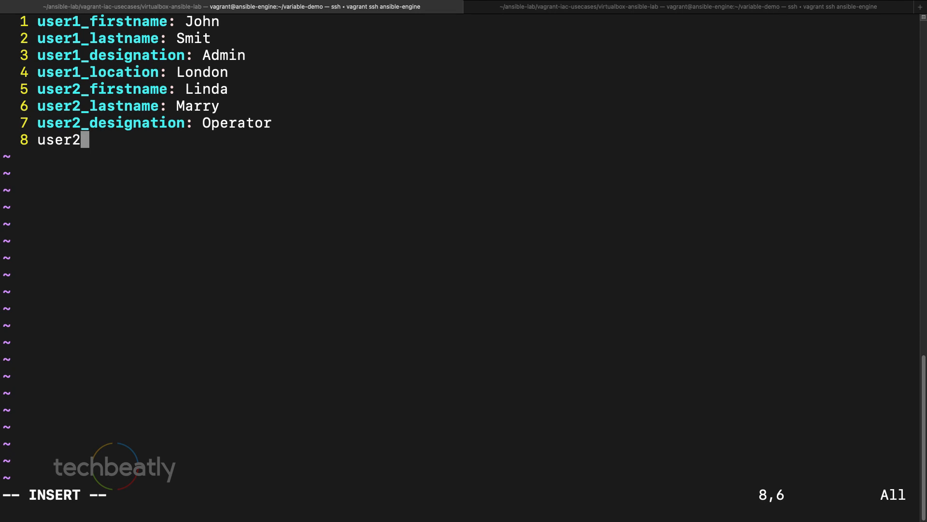
text(_l)
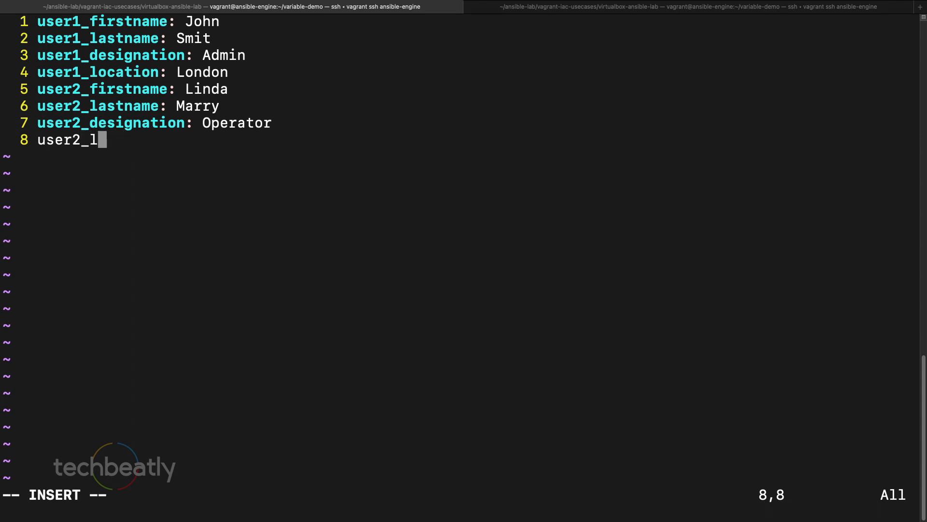
text(ocation: Ne)
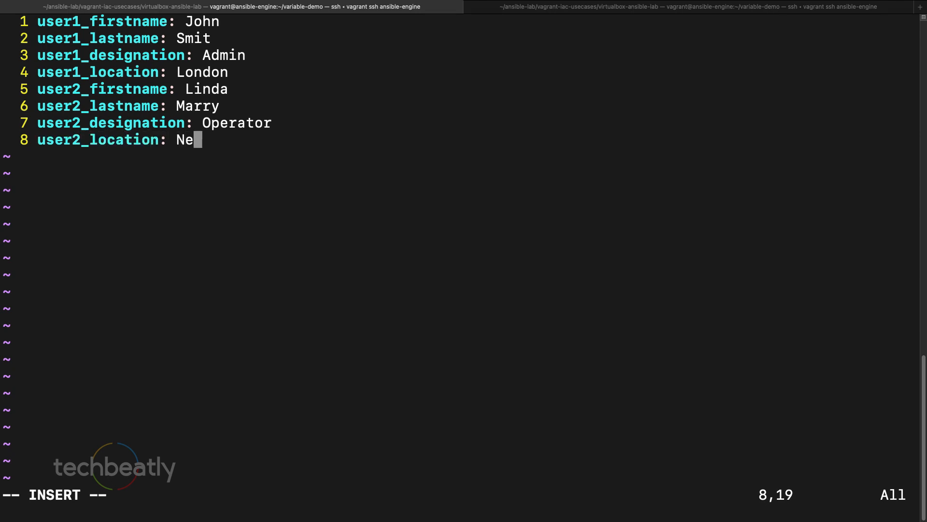
text(wYork)
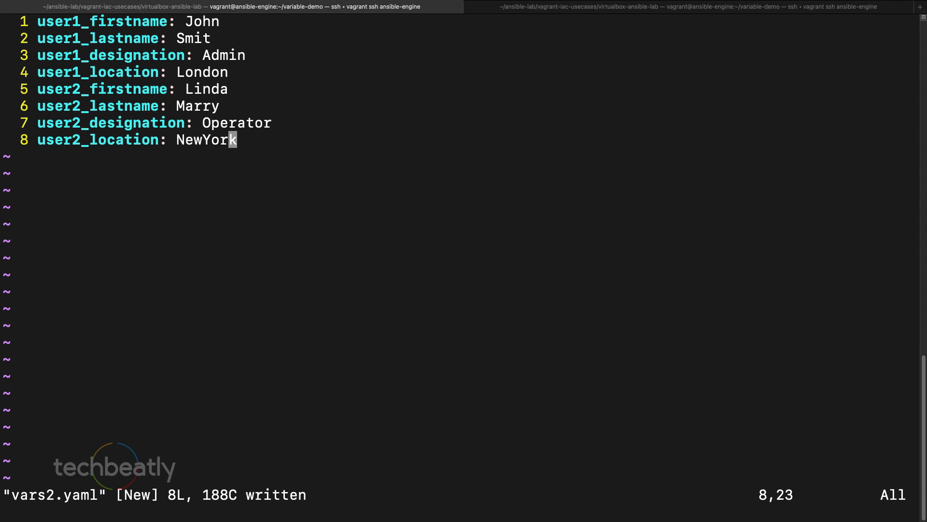
- Jump to the top of the saved vars2.yaml file
key(gg)
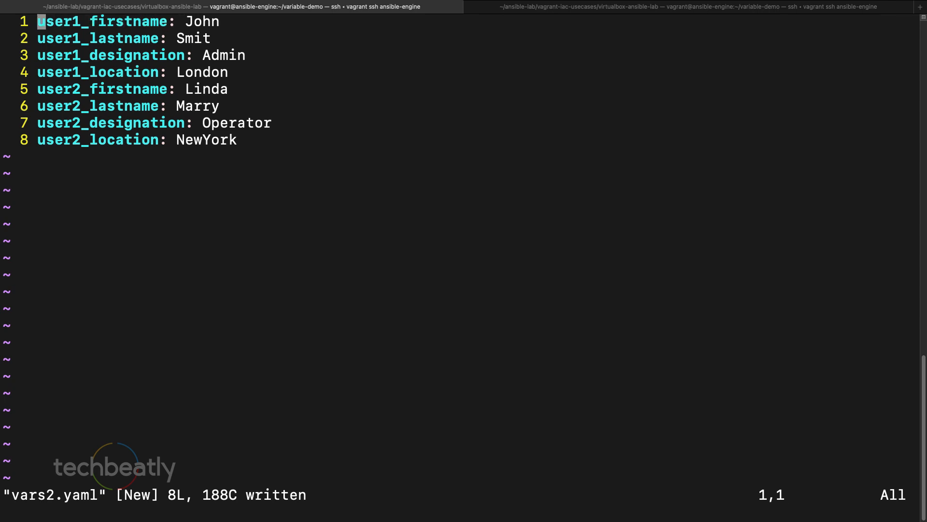
- Add users: and john: keys and strip the user1_ prefix from John's four fields
key(i)
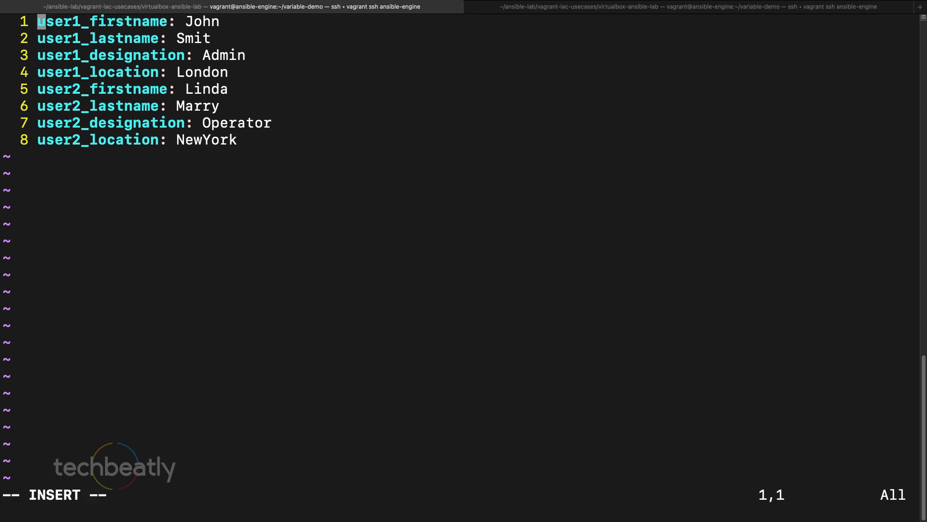
text(user:)
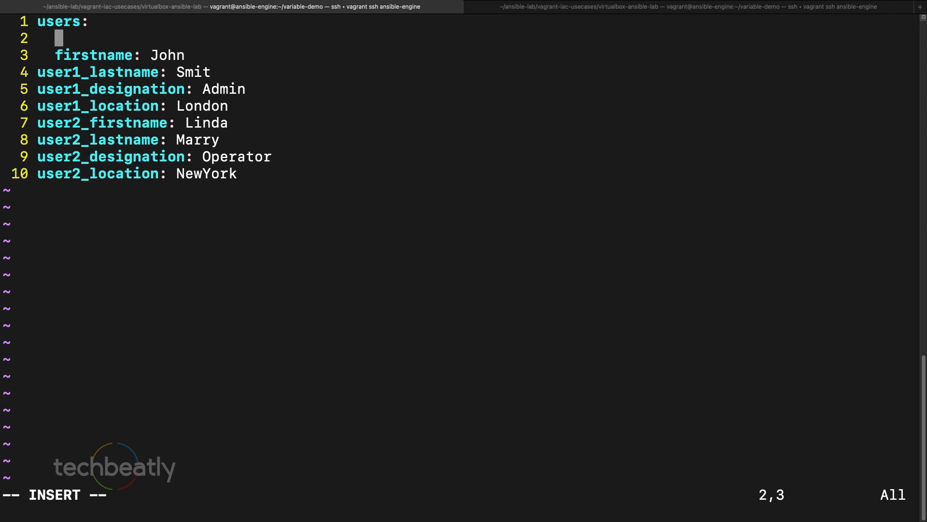
text(john:)
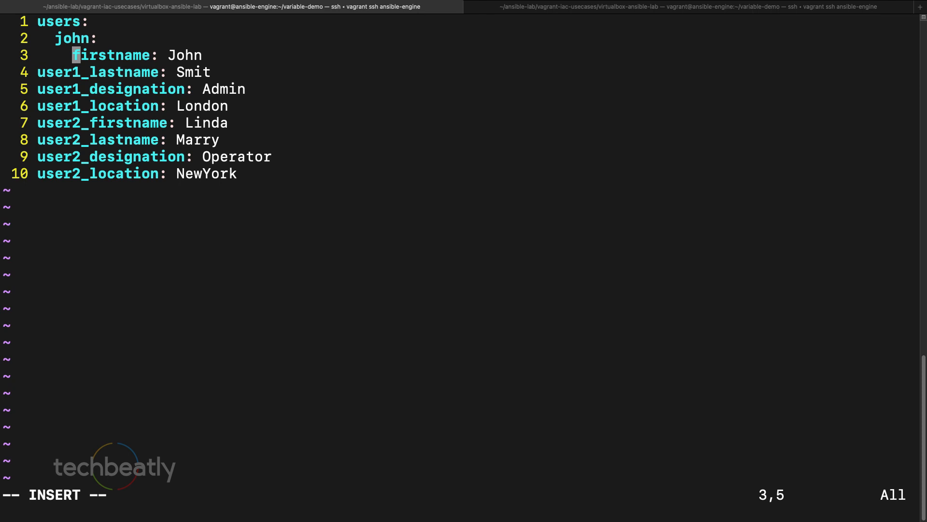
key(down)
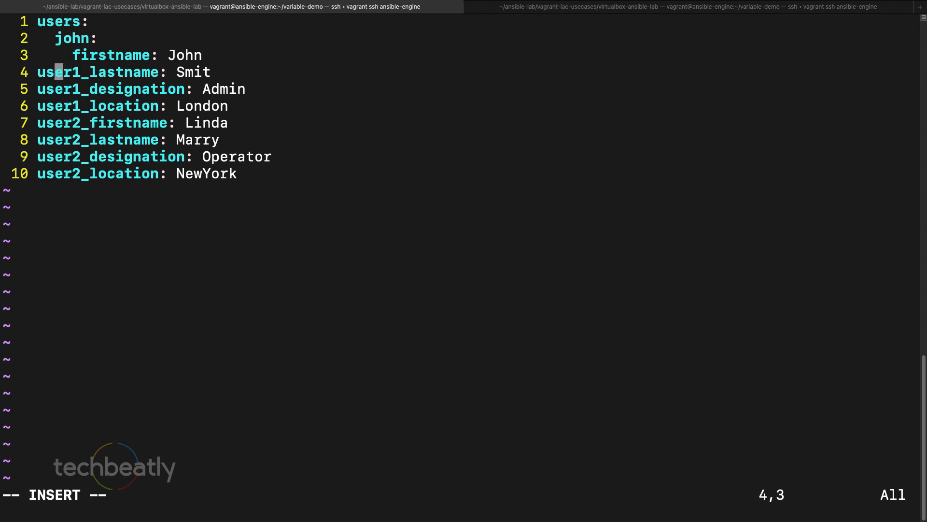
key(BackSpace)
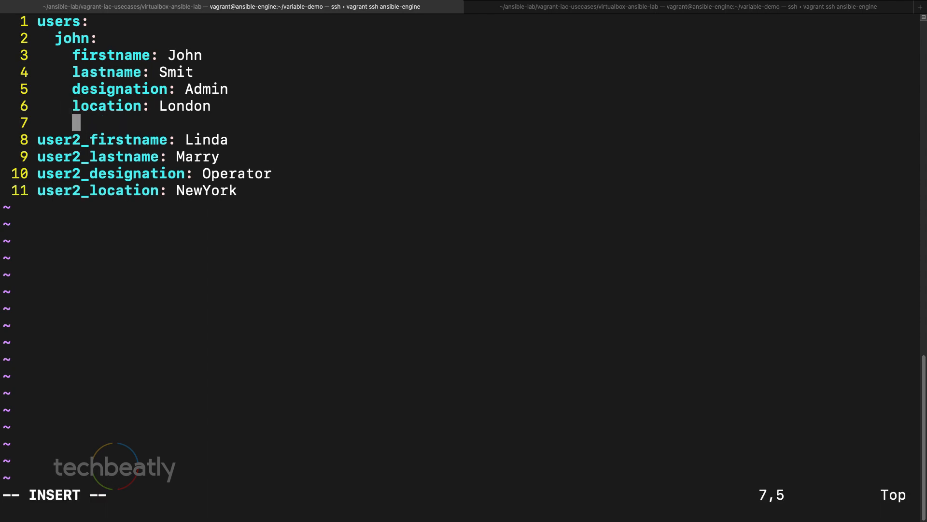
- Add a lind entry under users with firstname: Linda
text(lind:)
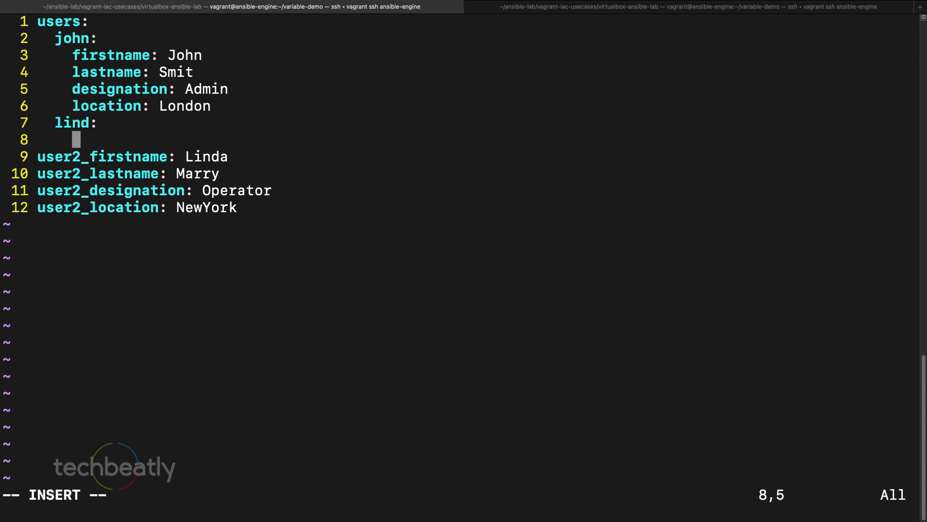
text(firstname: Linda)
text(vim)
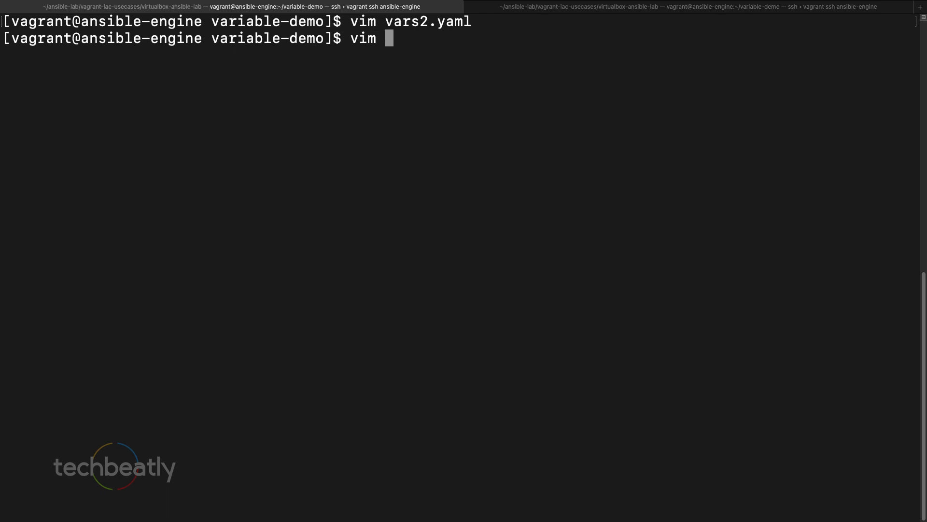
- Start editing a new user.yaml playbook in Vim
text(user.yaml)
text(-)
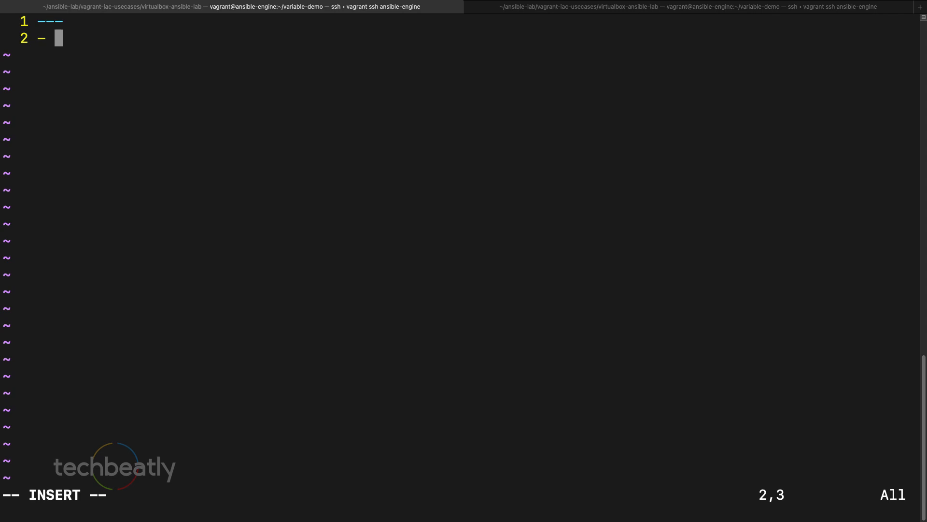
- Write the play header: name Create user, hosts: nodes, become: true and a tasks list
text(name:)
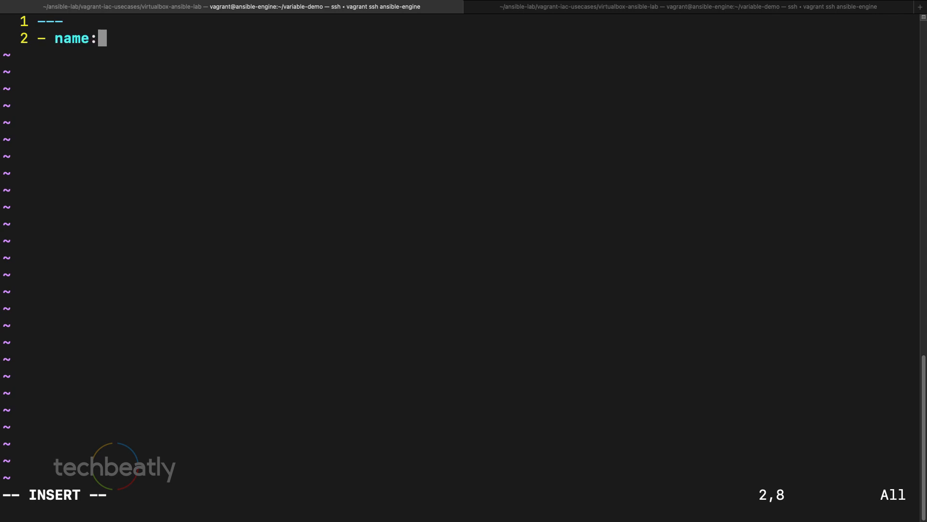
text(Create user)
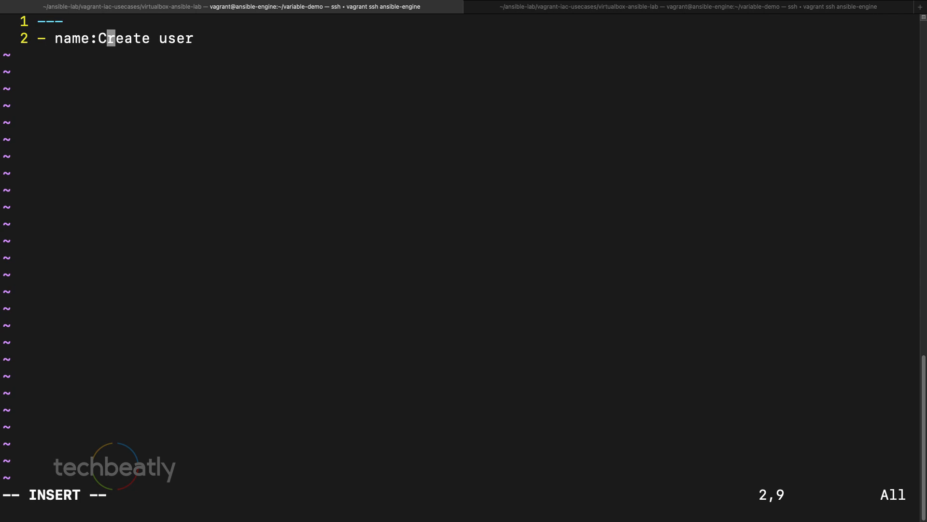
text(" ")
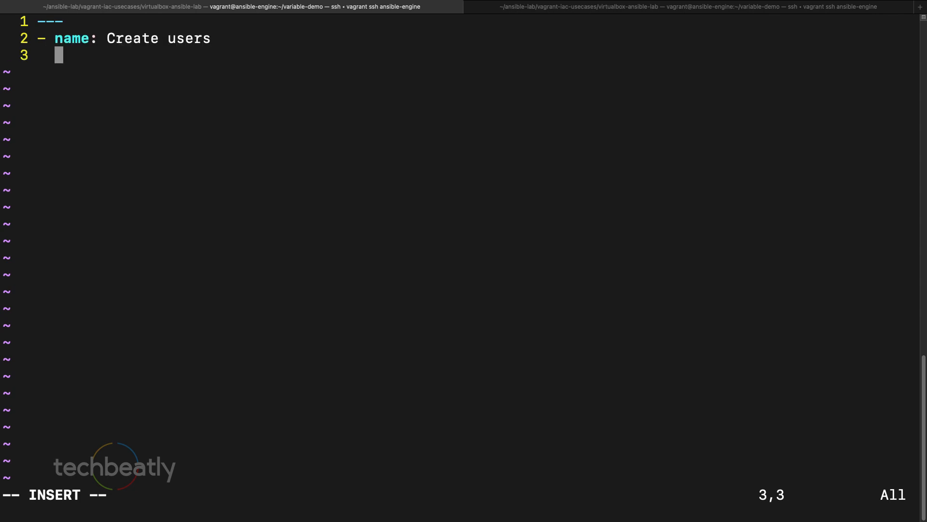
text(hosts: nodes)
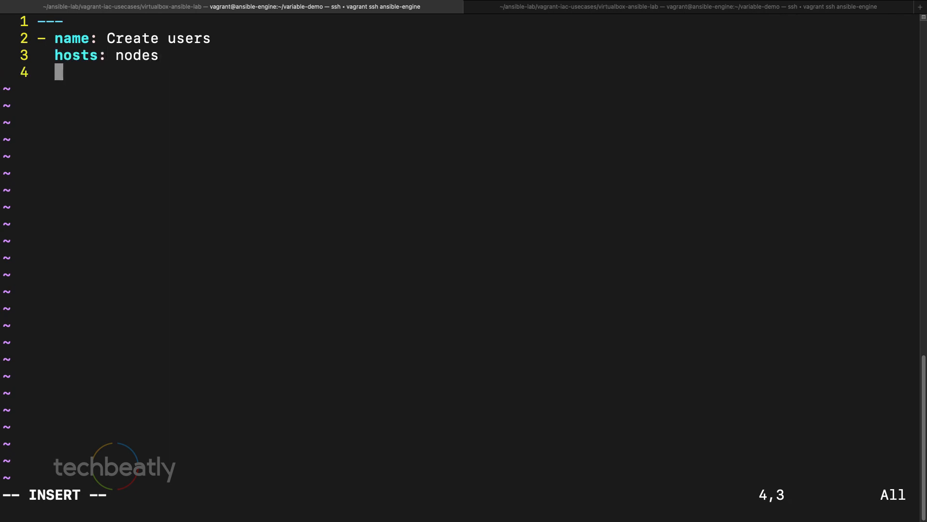
text(tas)
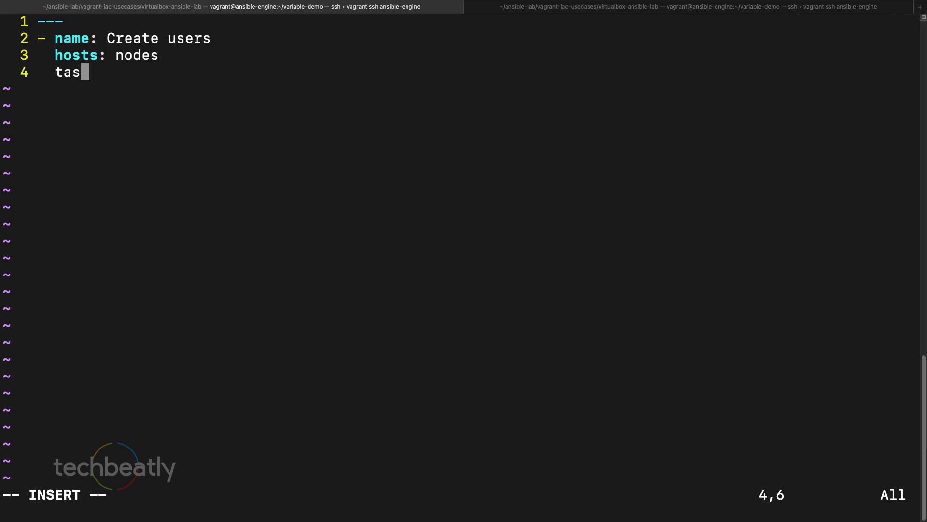
text(ks:)
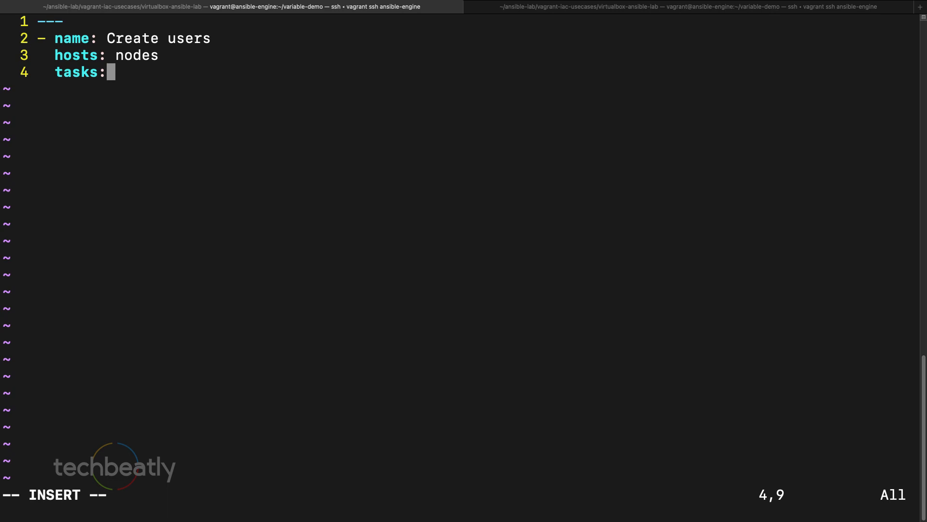
text(bec)
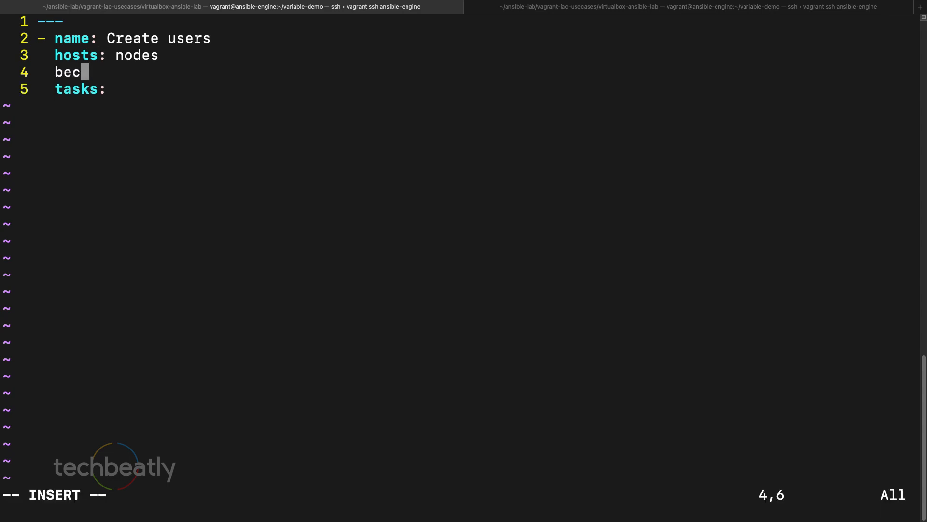
text(ome: true)
text(-)
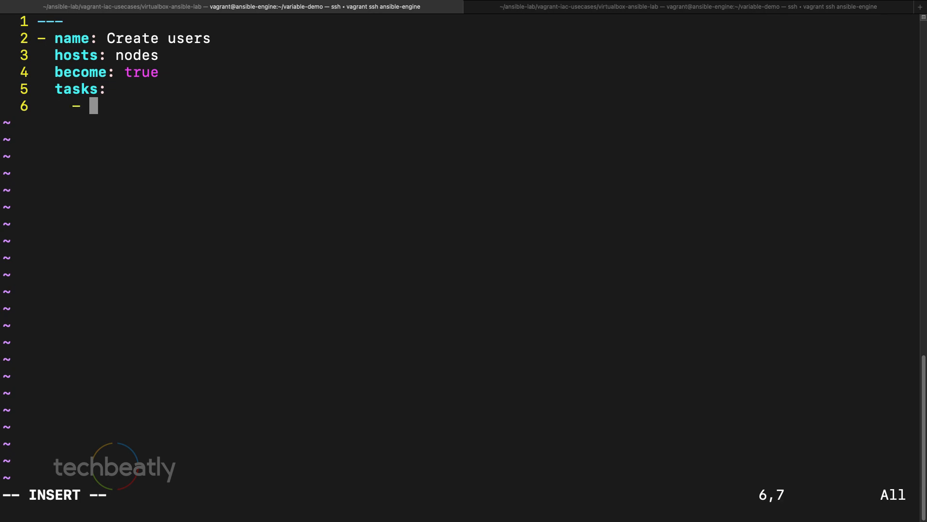
- Add a Show users debug task with msg "{{ users }}"
text(name:)
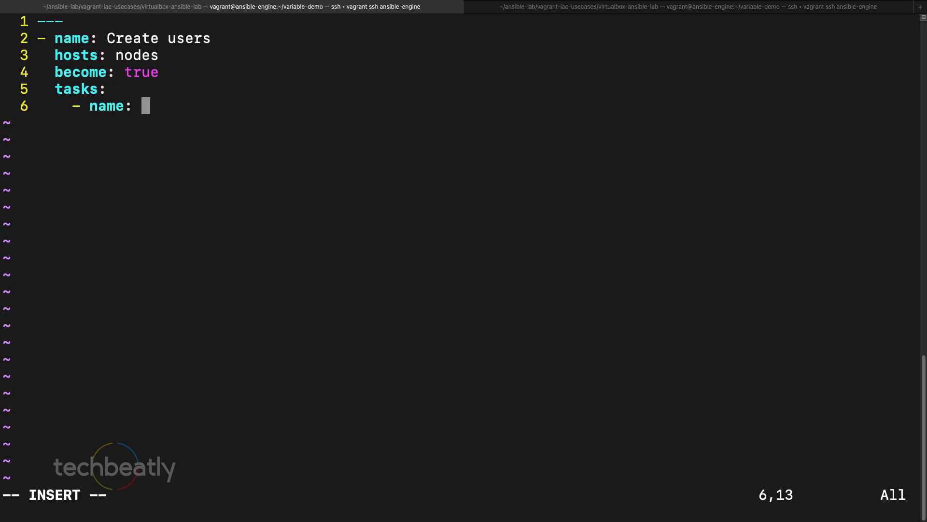
text(Shw u)
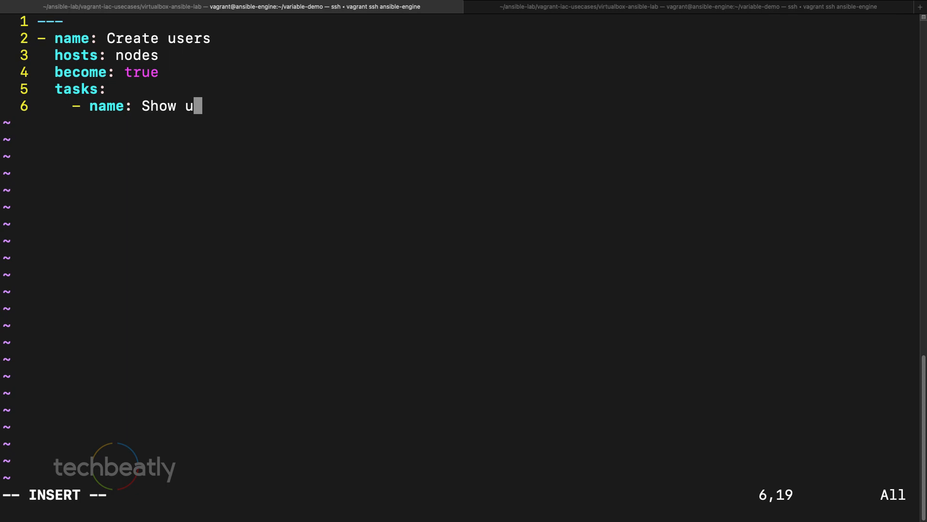
text(sers)
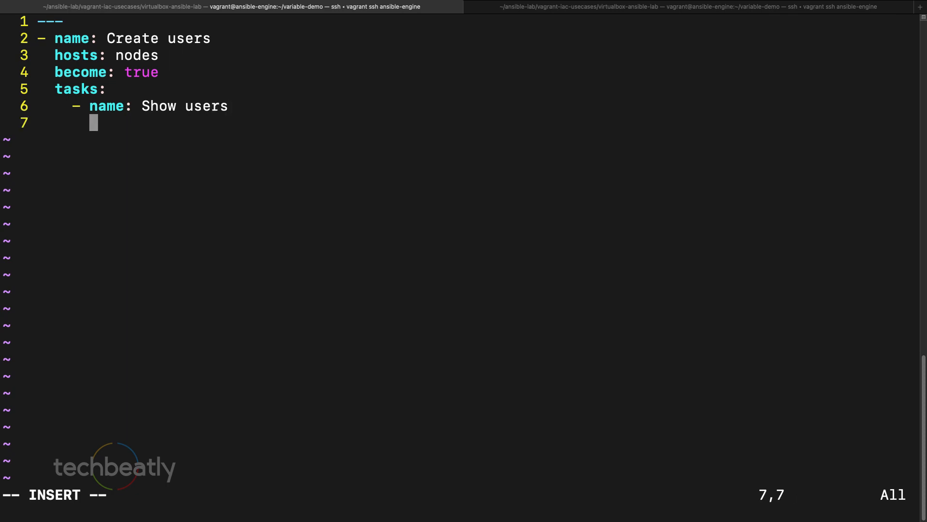
text(debug:)
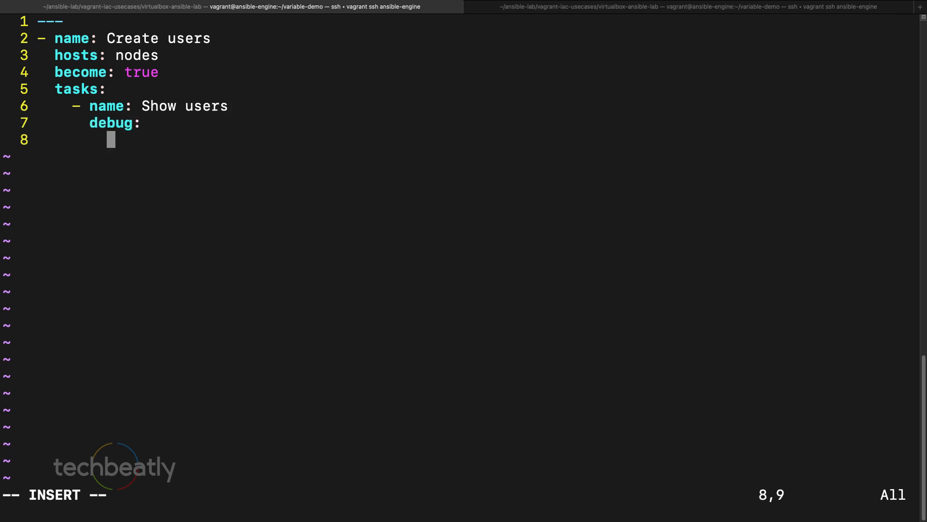
text(msg:)
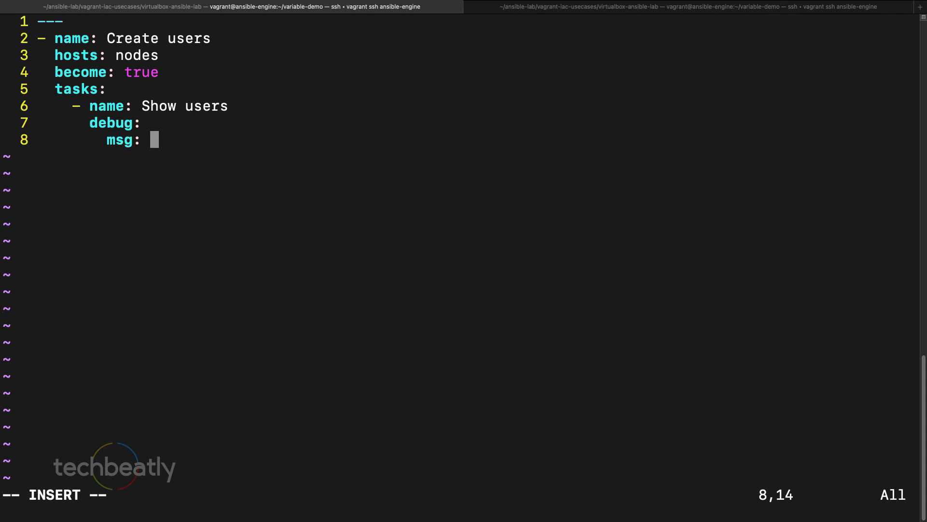
text(users)
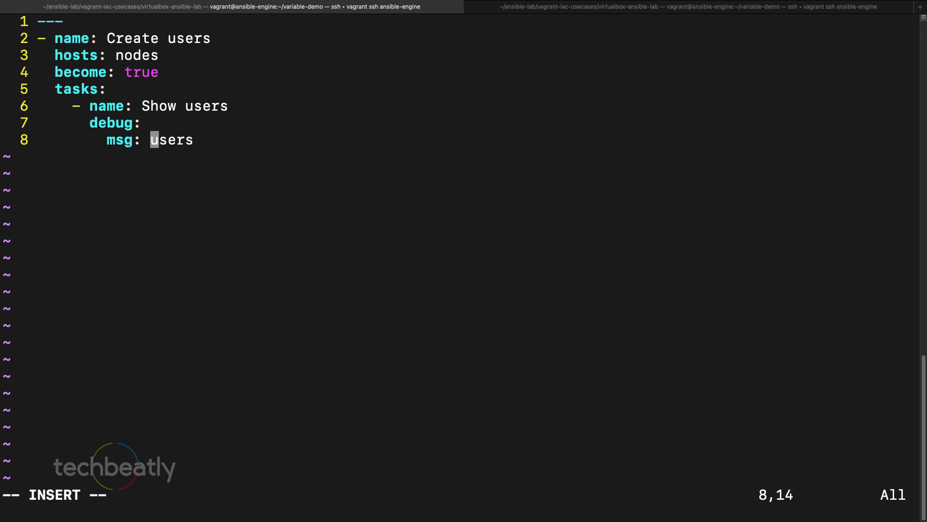
text("{{)
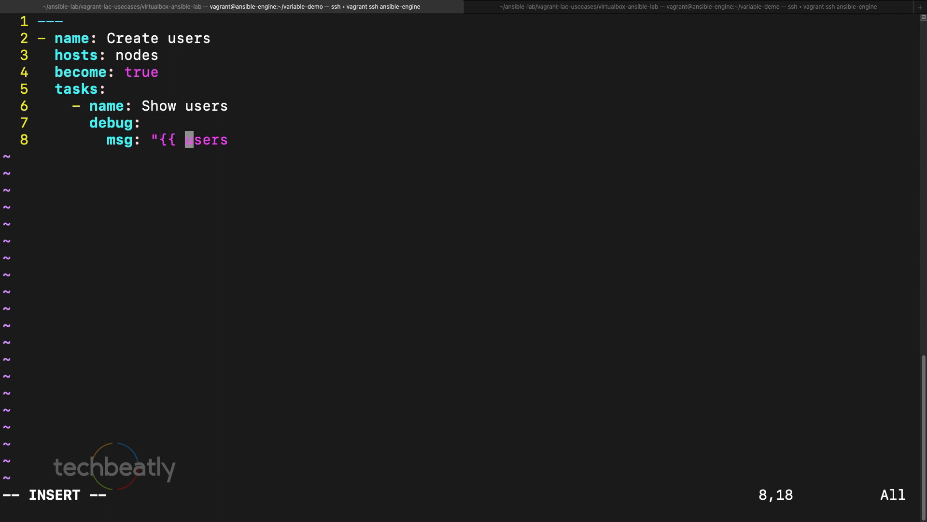
text(}})
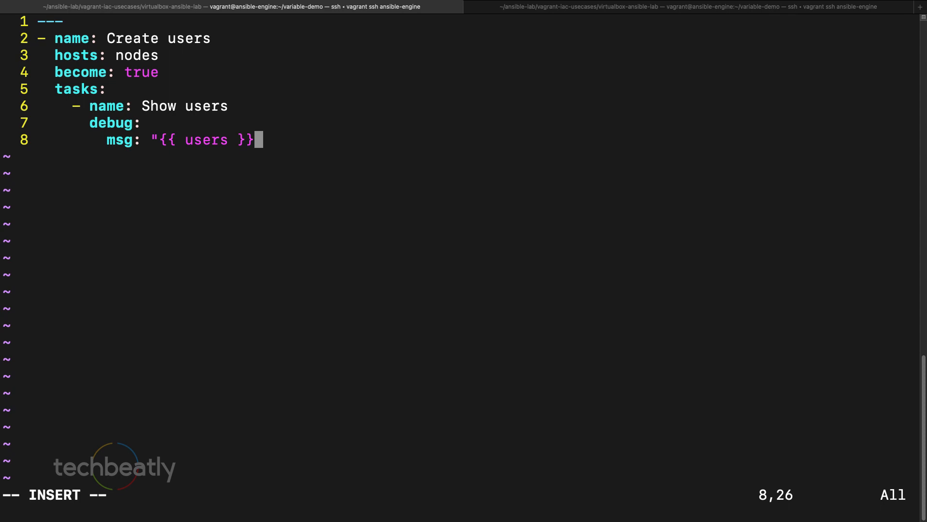
text(")
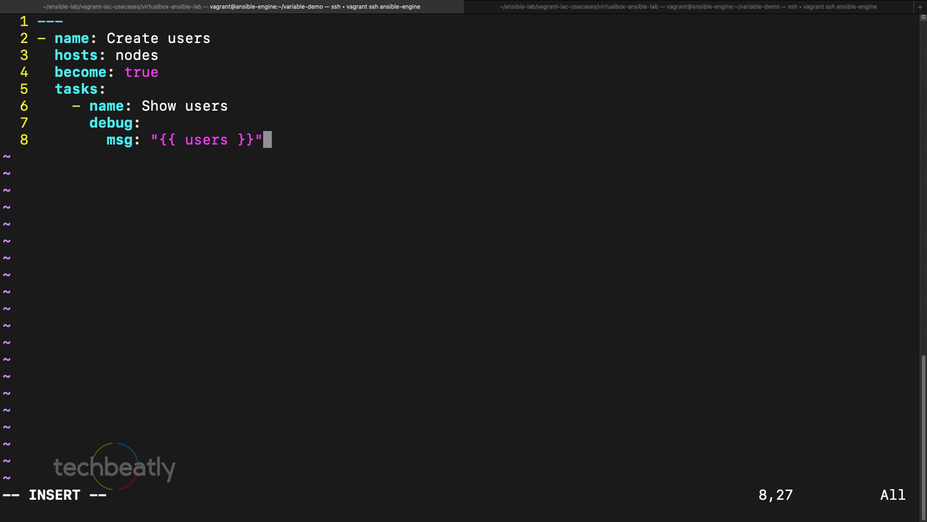
key(Escape)
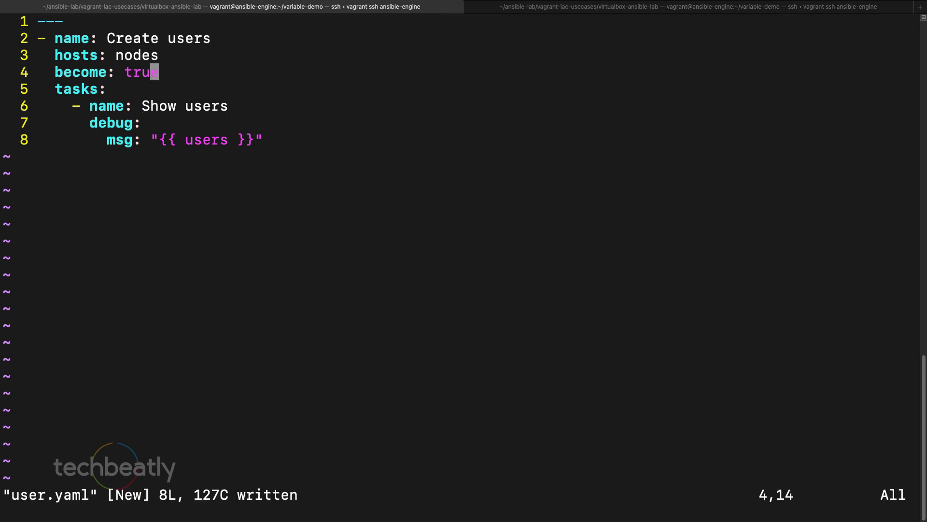
- Add a vars_files entry loading vars2.yaml to the user.yaml playbook
text(vars)
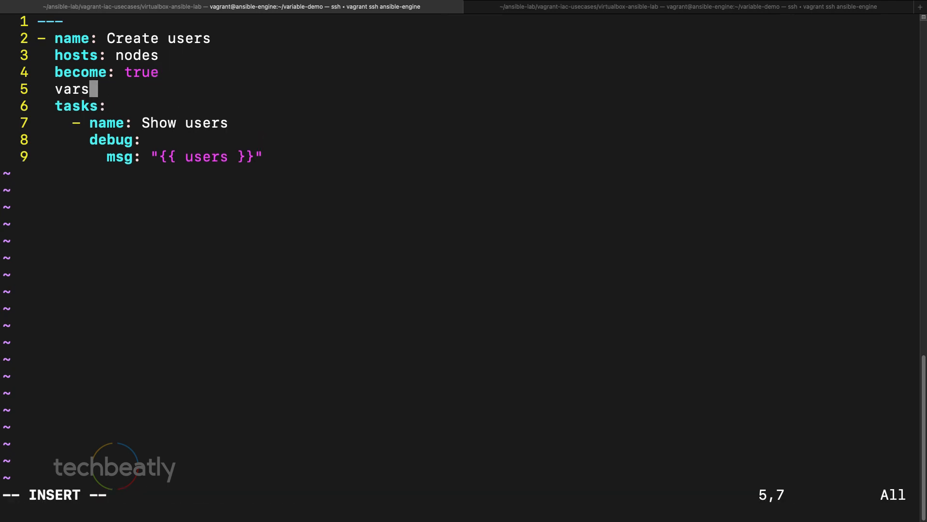
text(_f)
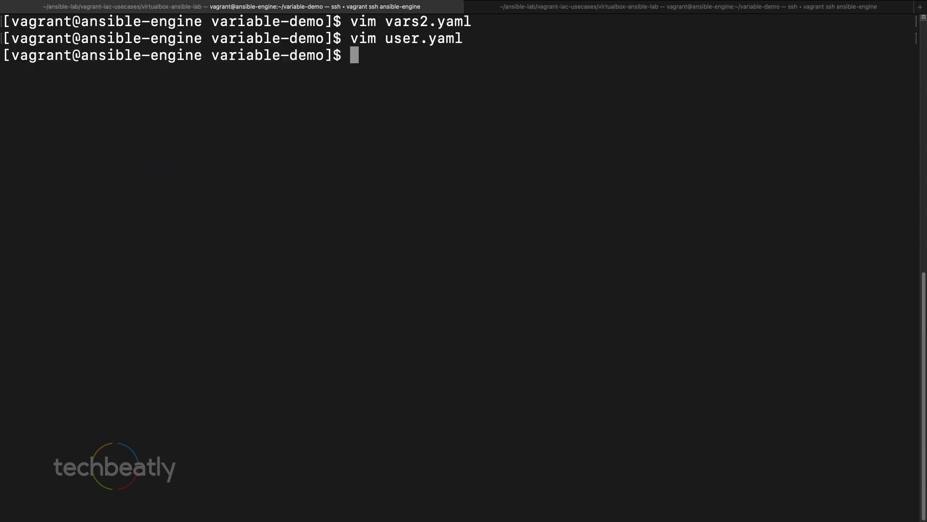
text(vim user.yaml)
text(-)
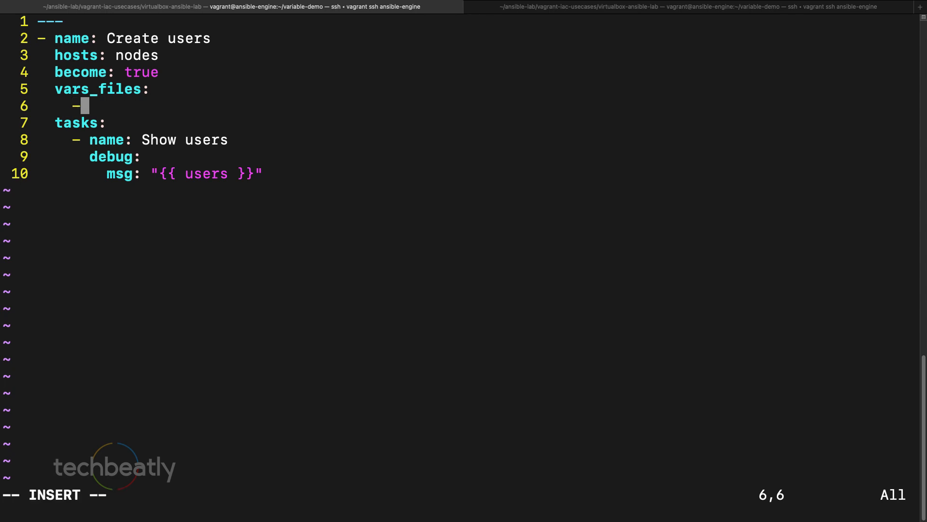
text(vars2)
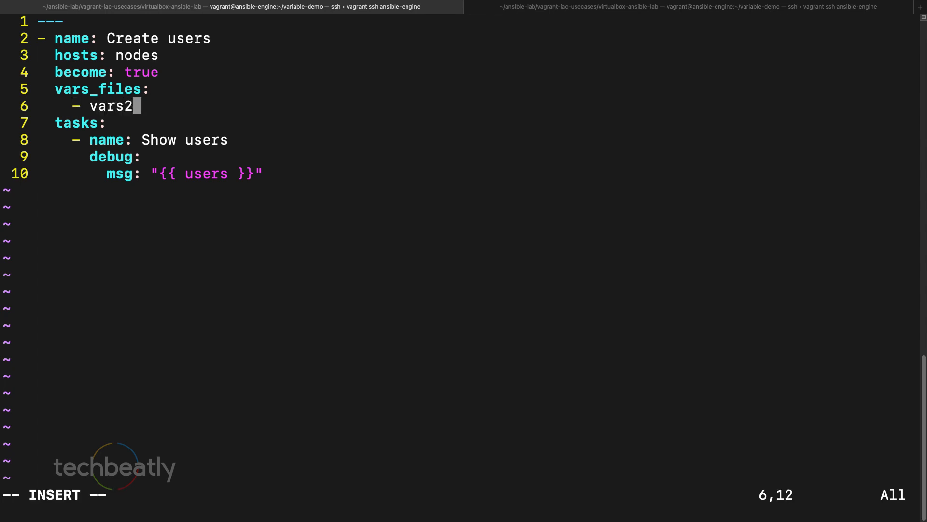
text(.yaml)
text(ansible-pl)
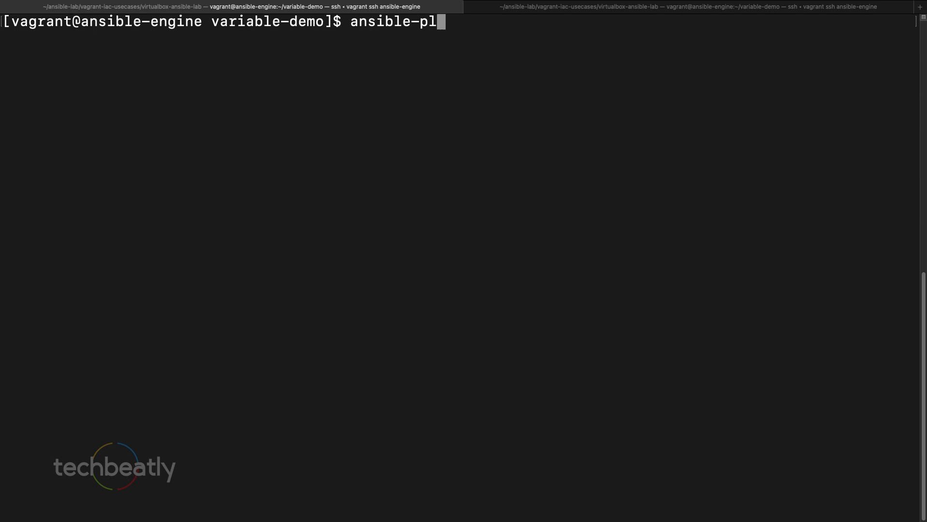
- Run ansible-playbook user.yaml and inspect the john entry and firstname key in node1's output
text(aybook)
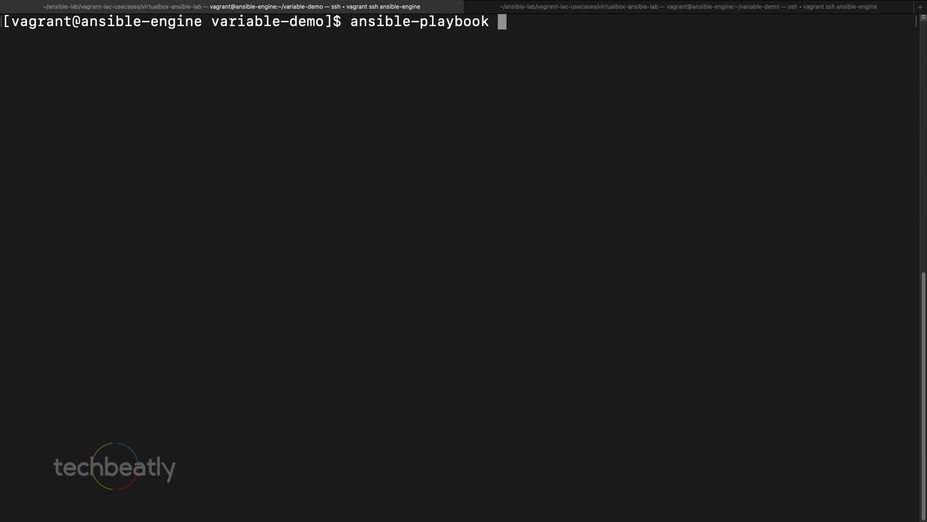
text(user.yaml)
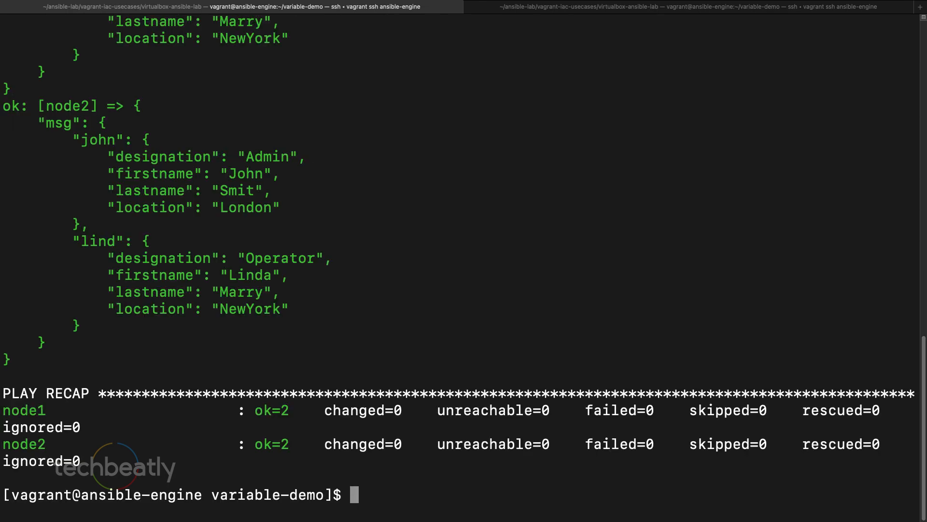
mouse_move(602, 226)
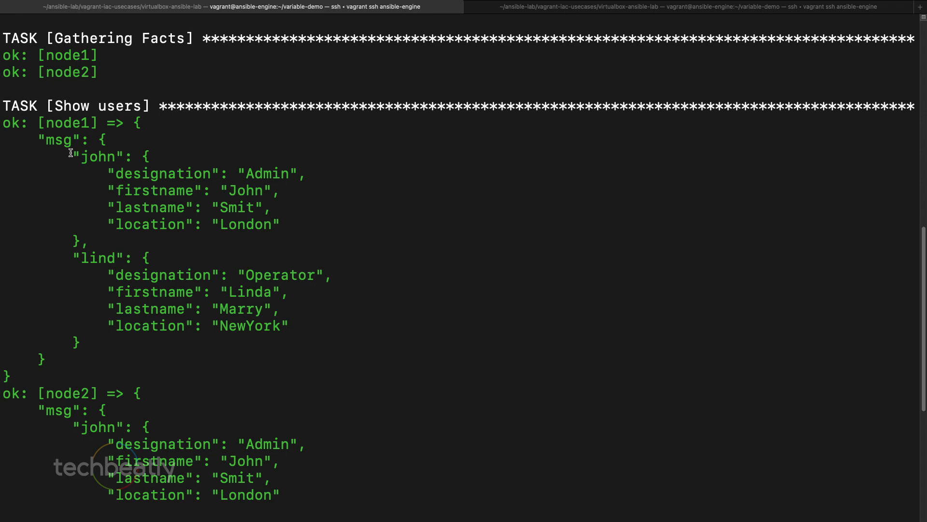
drag(77, 155, 299, 339)
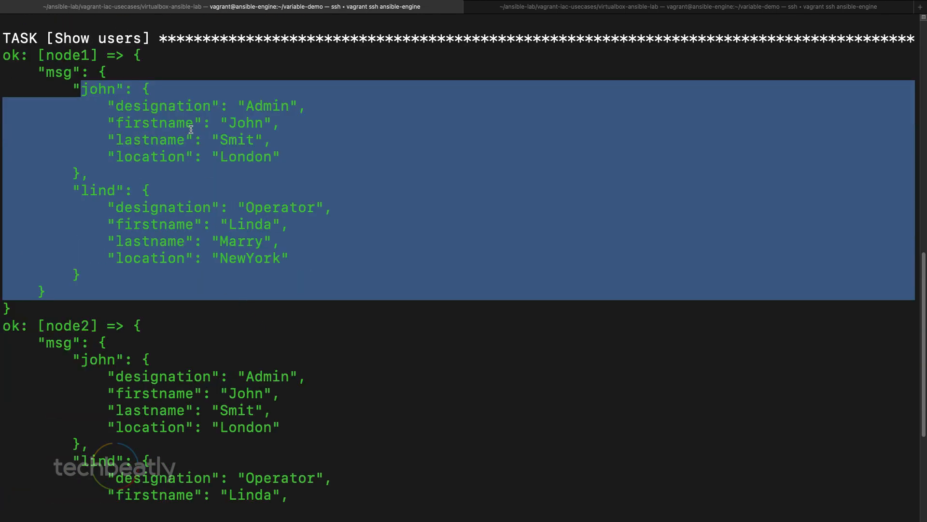
click(254, 117)
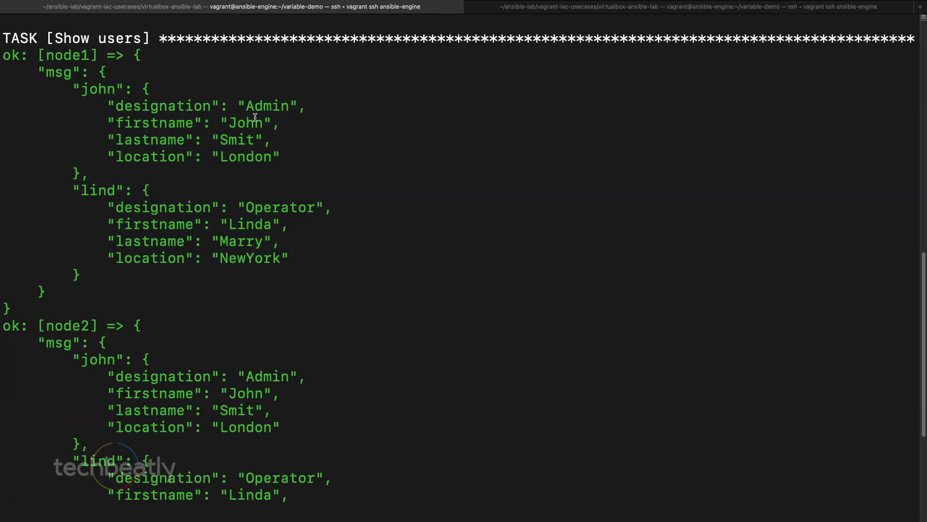
double_click(155, 123)
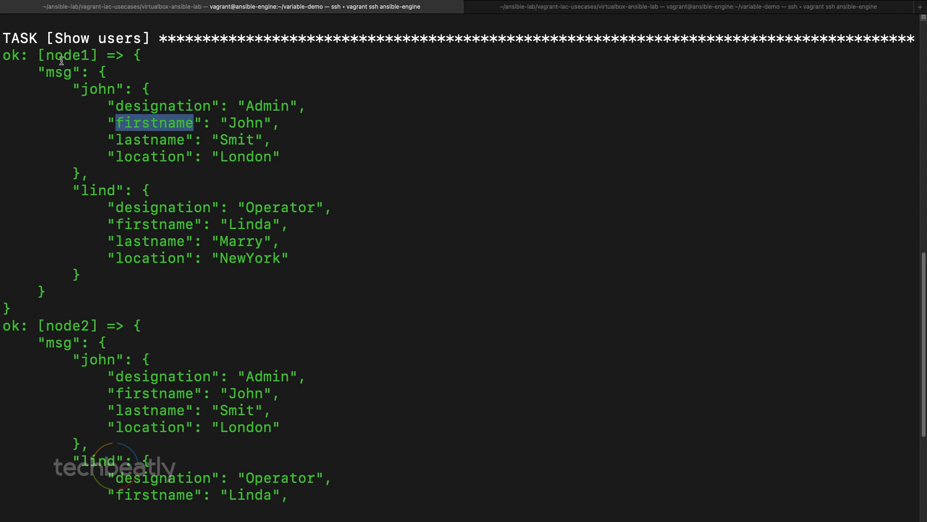
mouse_move(174, 161)
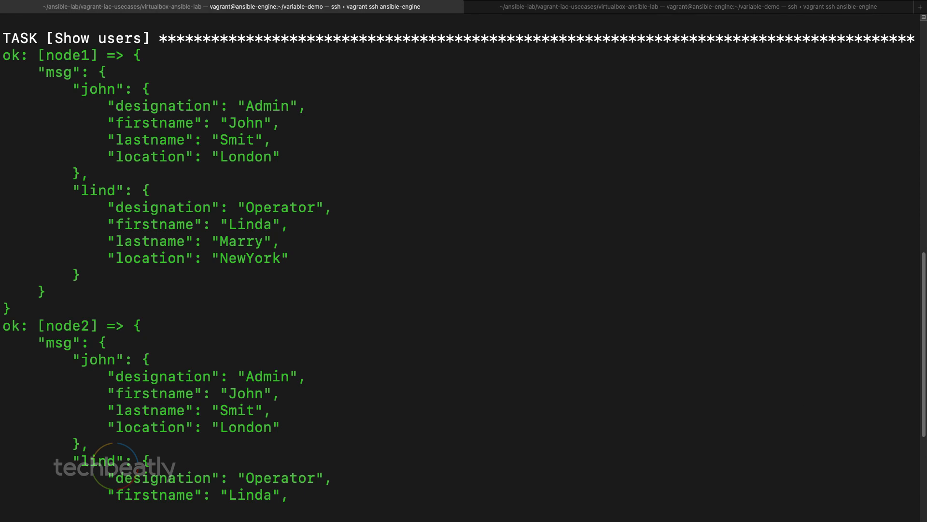
mouse_move(734, 400)
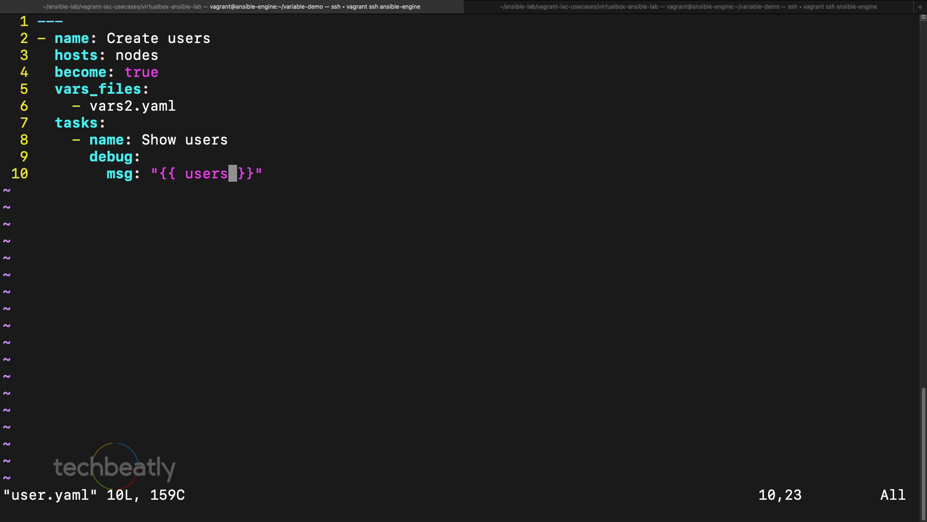
- Change the debug msg to {{ users['john']['firstname'] }}
key(i)
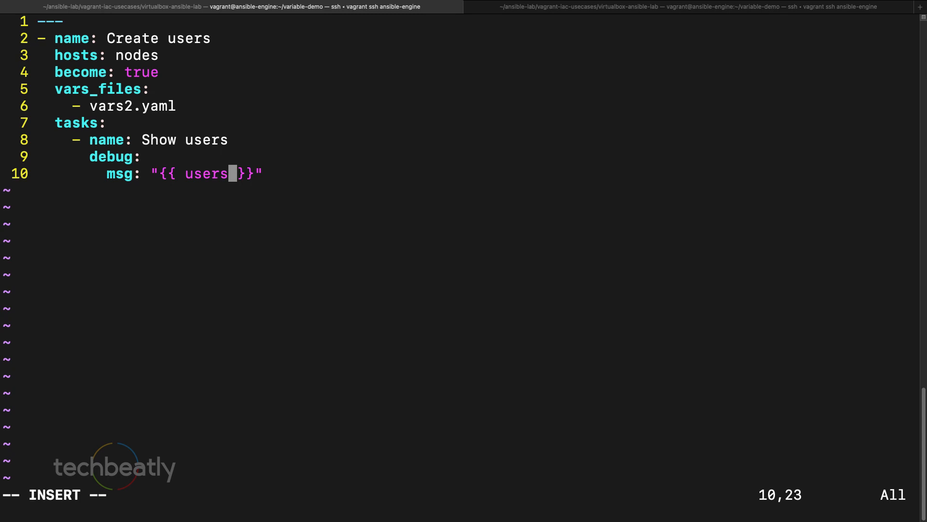
text(['john)
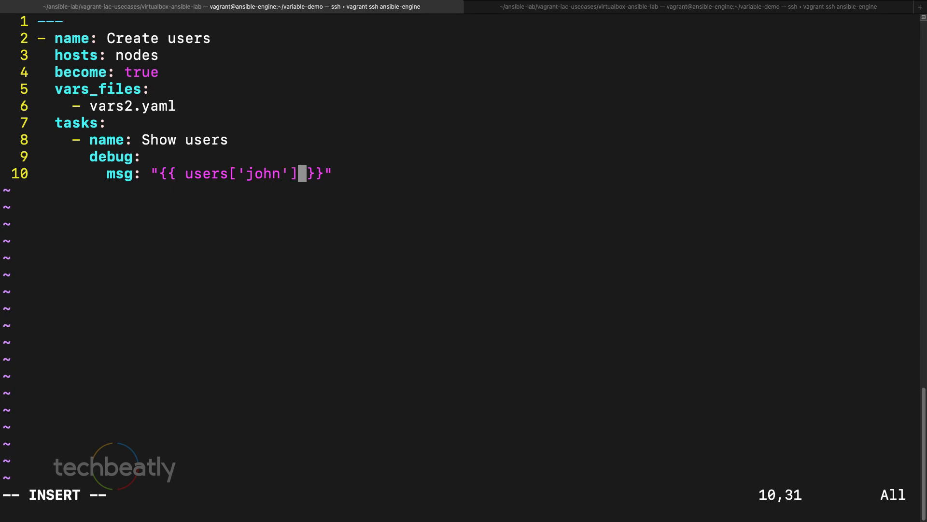
text([')
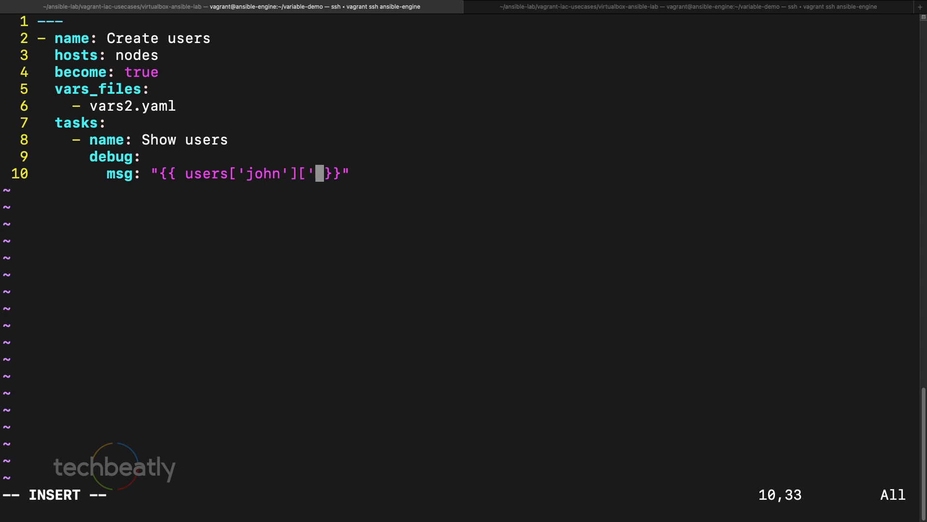
text(firstname])
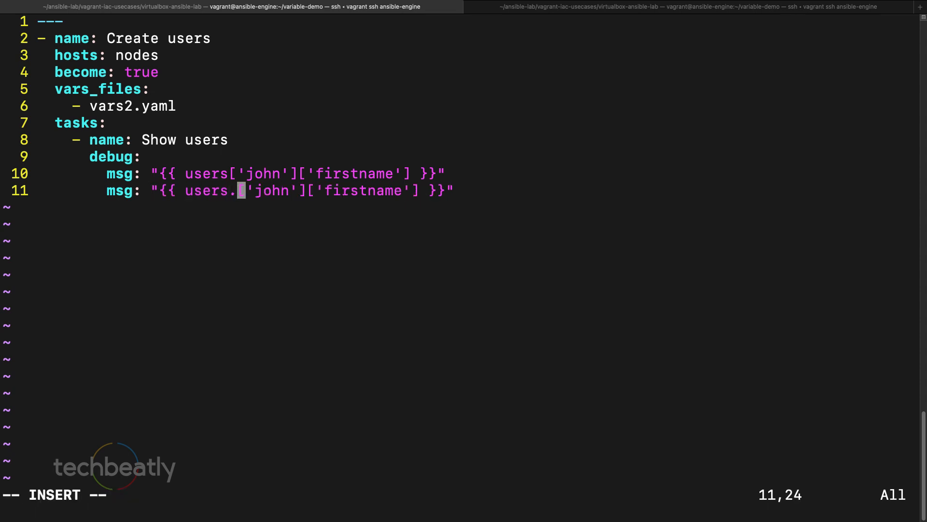
- Add a second msg line using dot form {{ users.john.firstname }} and remove the stray quote and bracket
text(john)
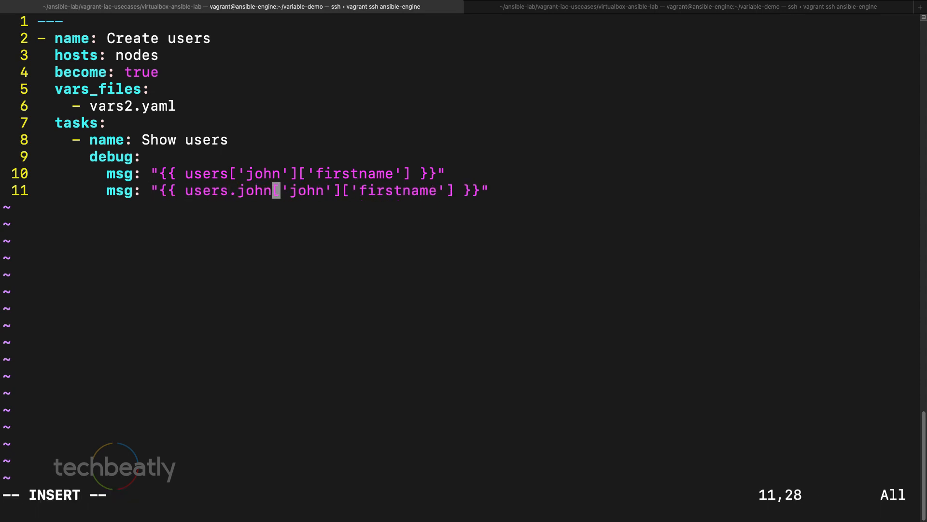
text(.)
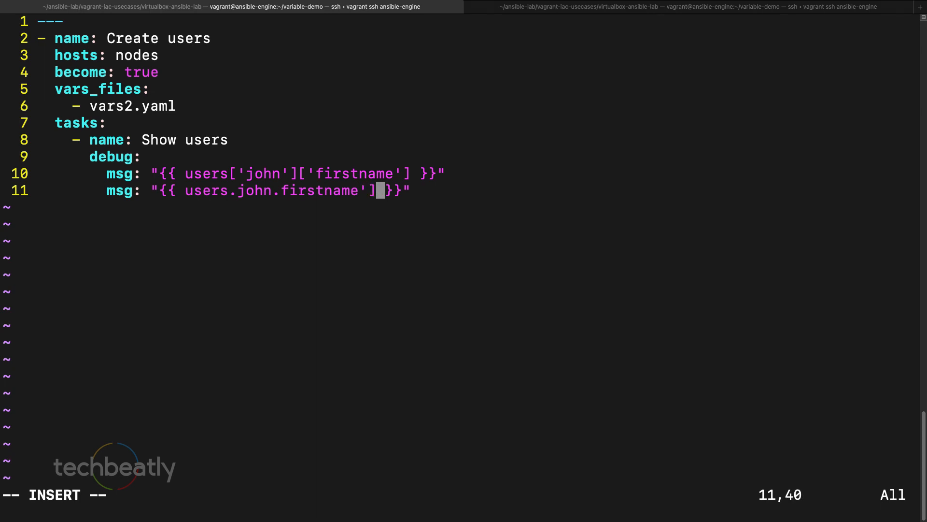
key(BackSpace)
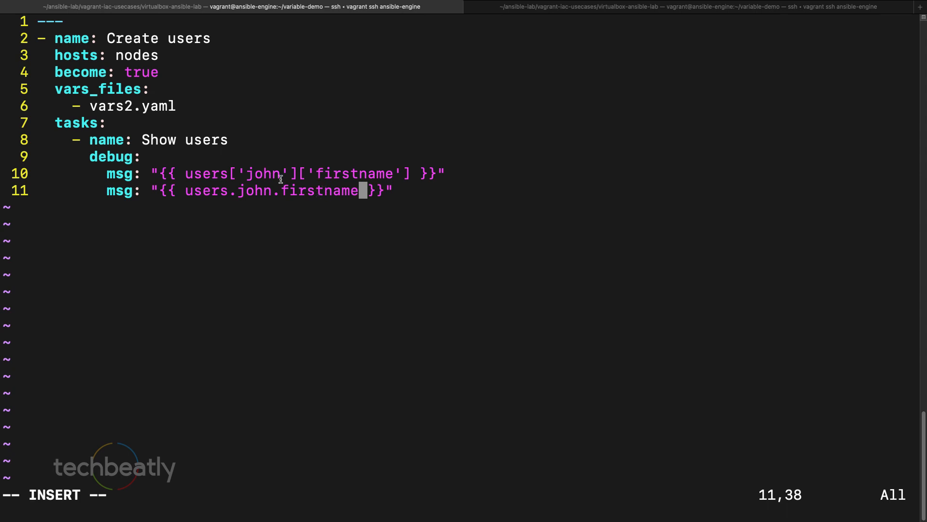
drag(228, 173, 405, 173)
text(ansible-playbook user.yaml)
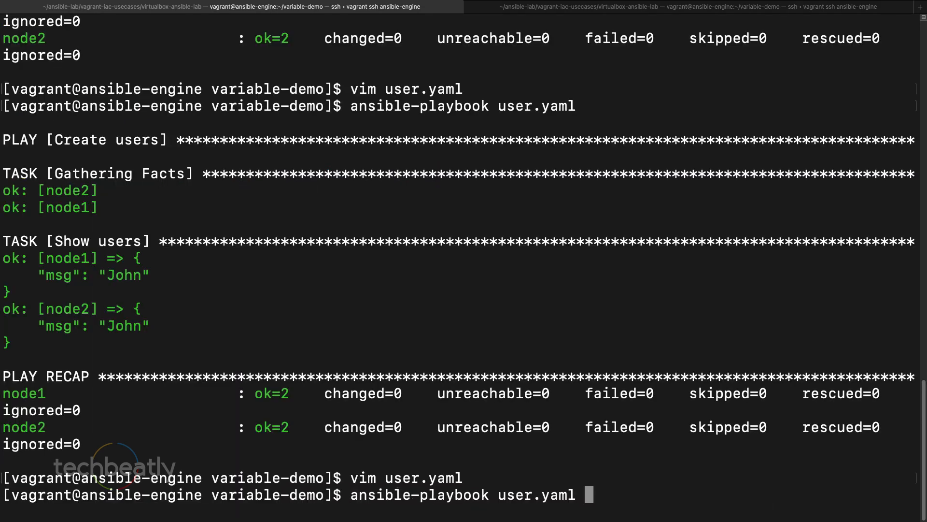
- Rerun ansible-playbook user.yaml and check that Show users prints msg: John for node1 and node2
scroll(down, 3)
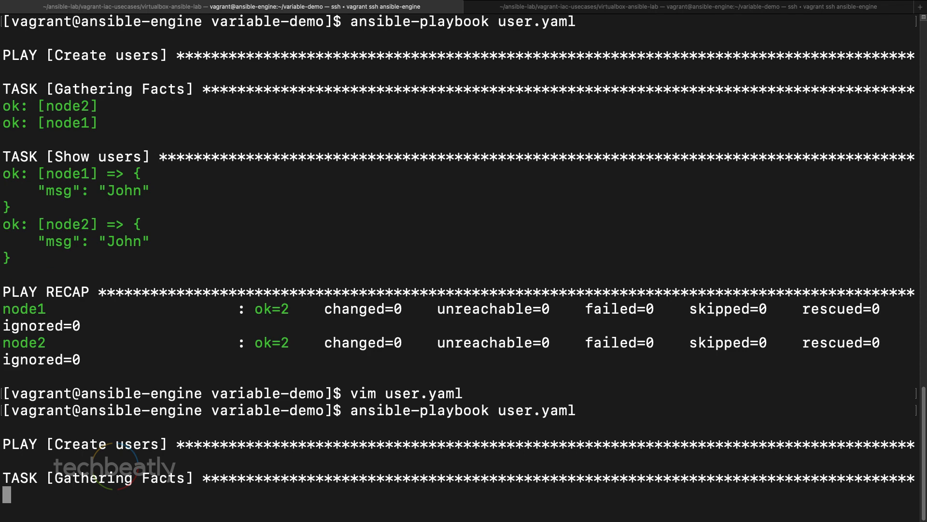
scroll(down, 3)
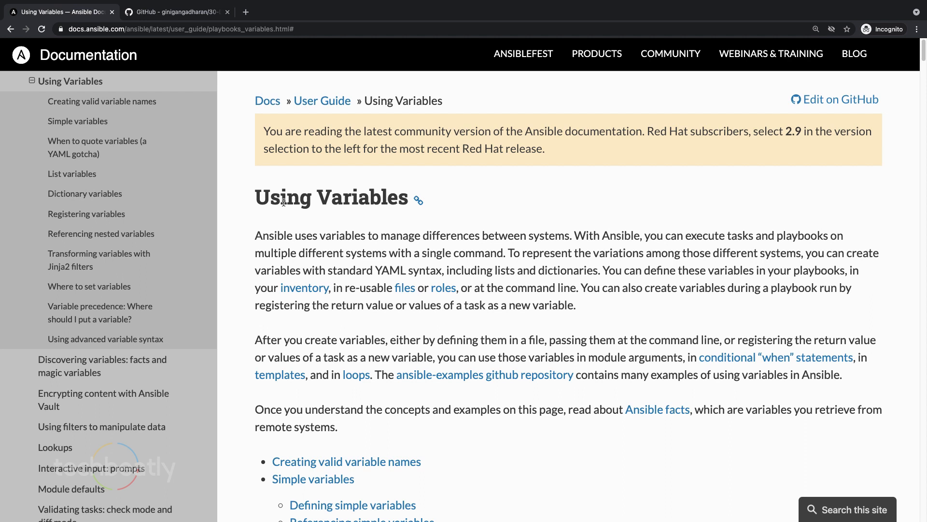
mouse_move(81, 122)
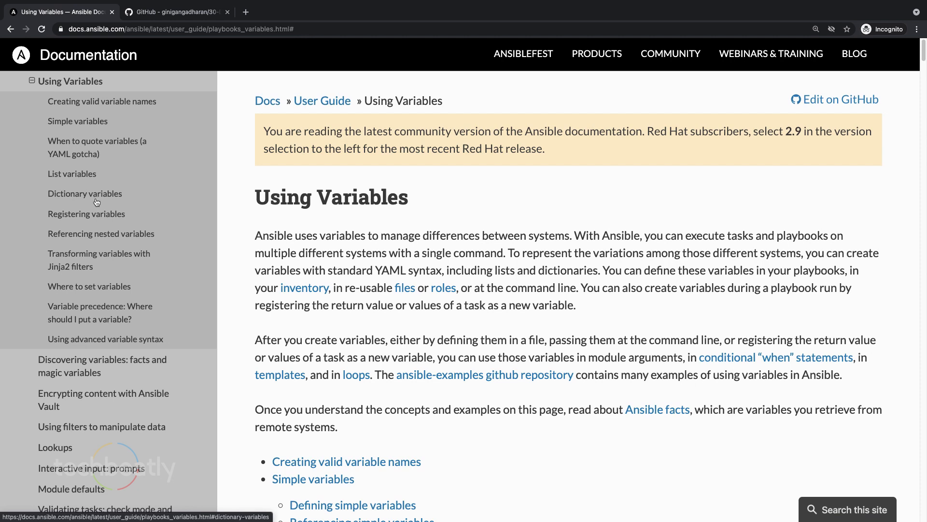
- Jump to Dictionary variables, highlight the foo example's bracket and dot forms, and continue to Registering variables
click(85, 193)
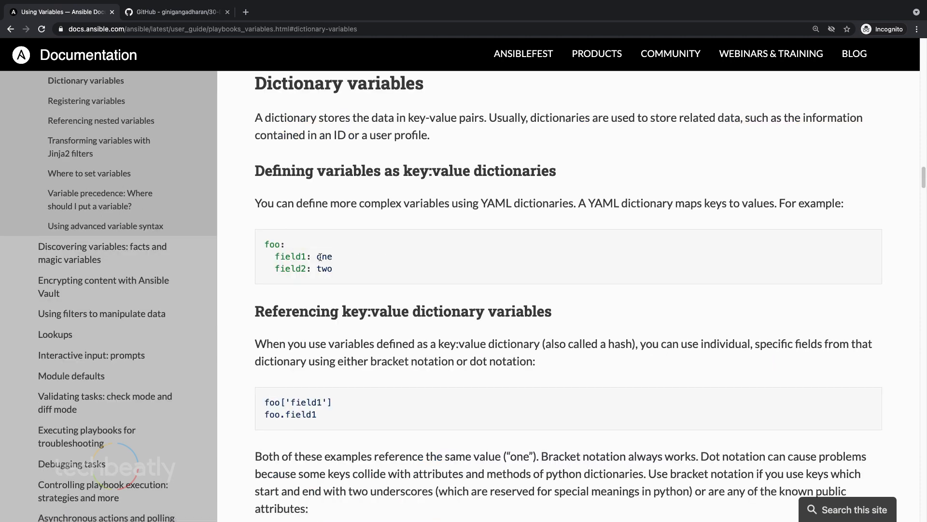
drag(264, 244, 332, 256)
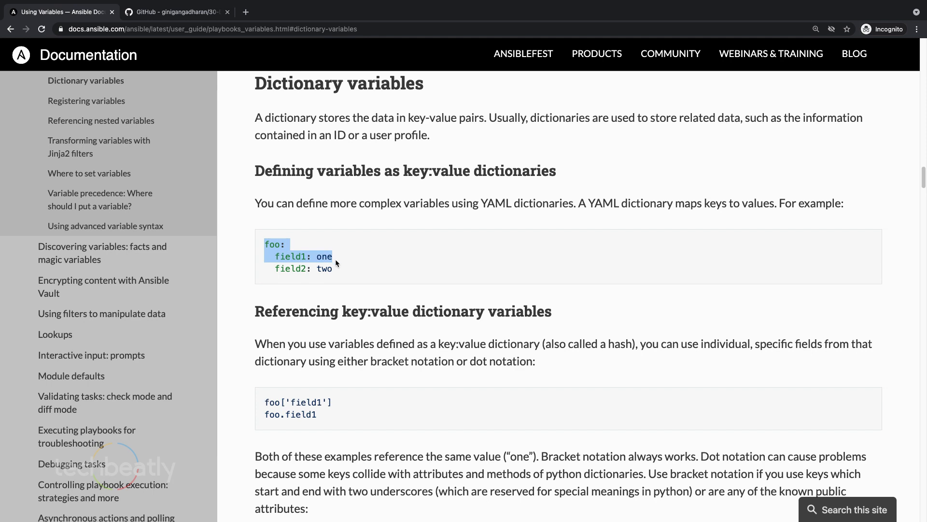
drag(323, 256, 332, 268)
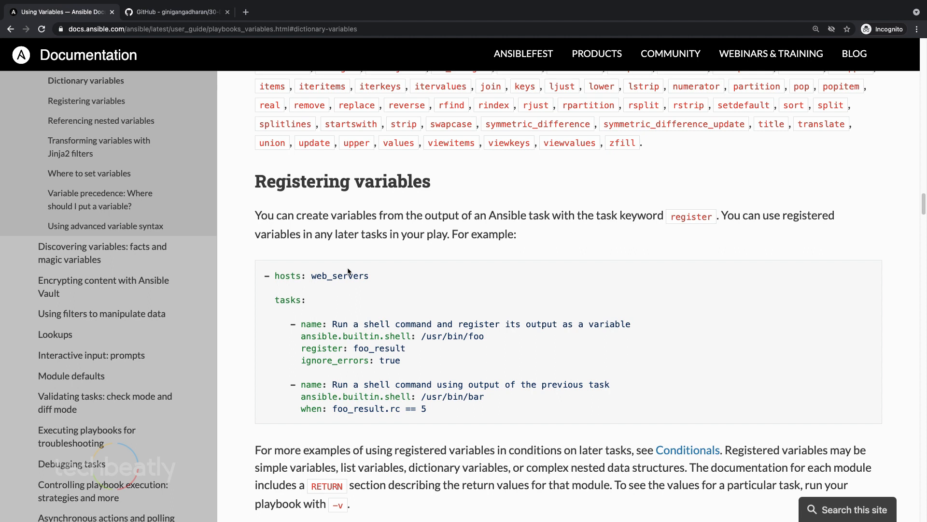
mouse_move(397, 296)
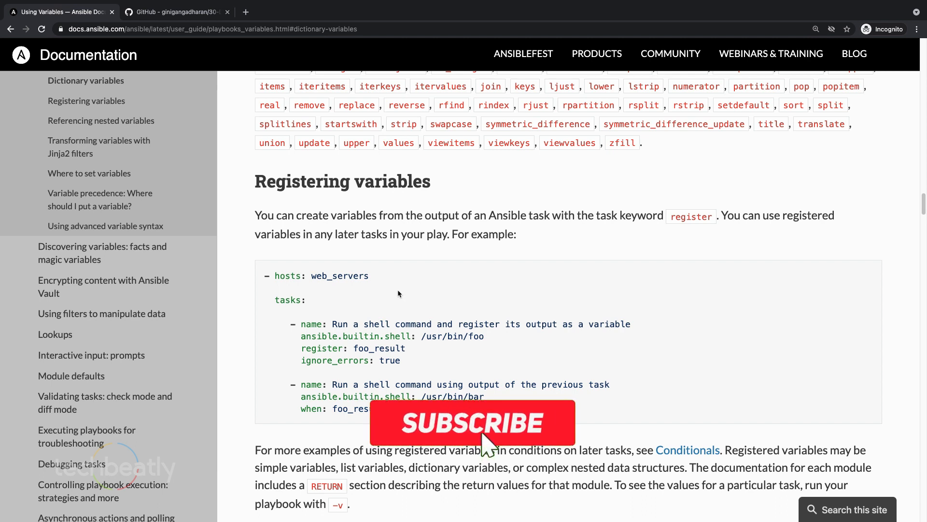
click(471, 422)
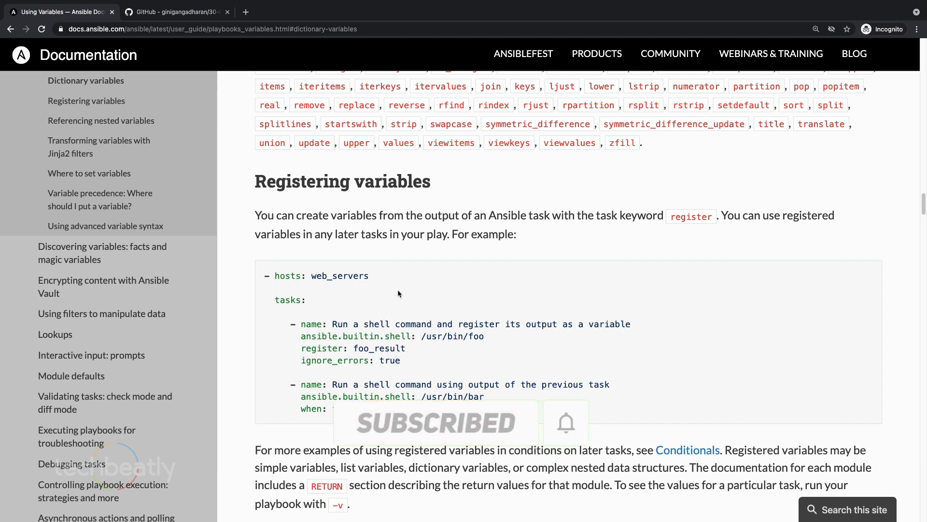